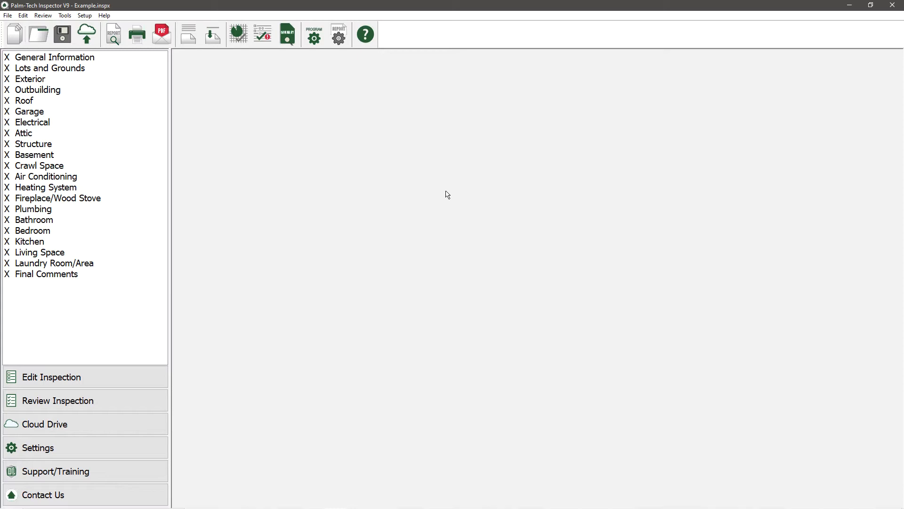
{"action": "mouse_move", "coordinate": [151, 382]}
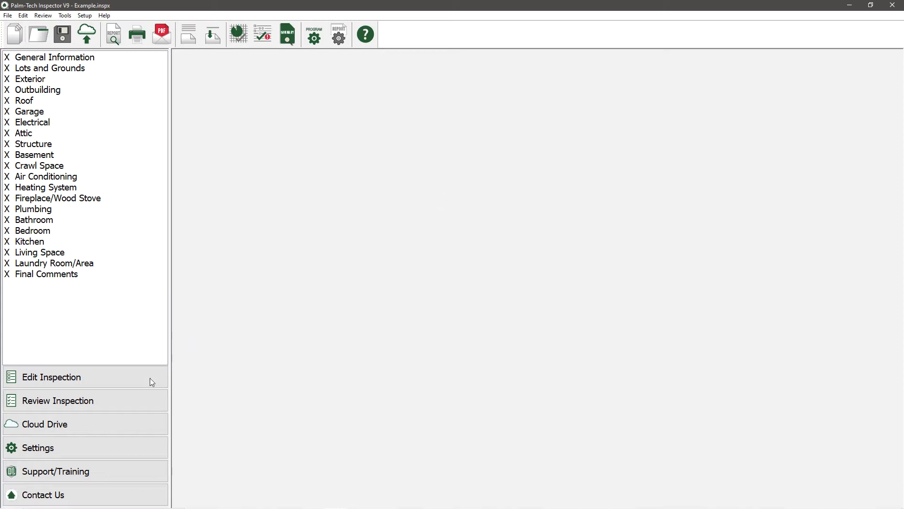
{"action": "mouse_move", "coordinate": [257, 140]}
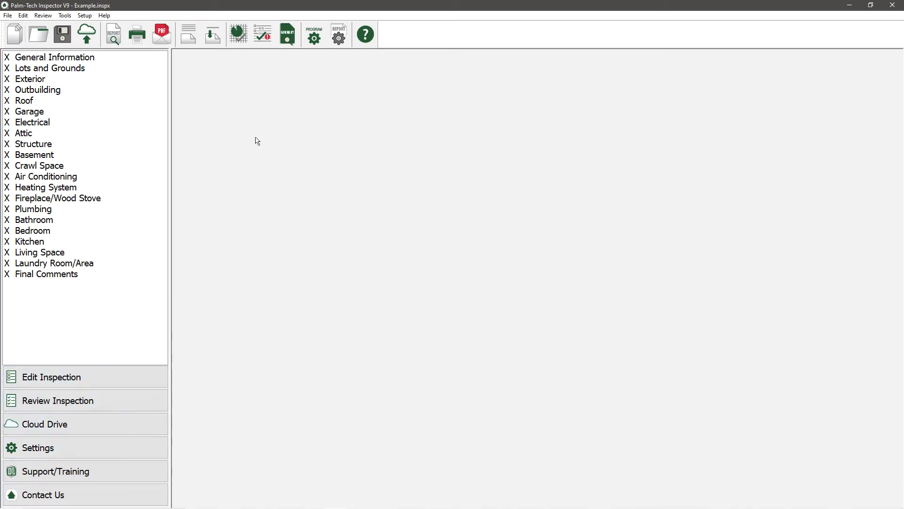
{"action": "mouse_move", "coordinate": [339, 34]}
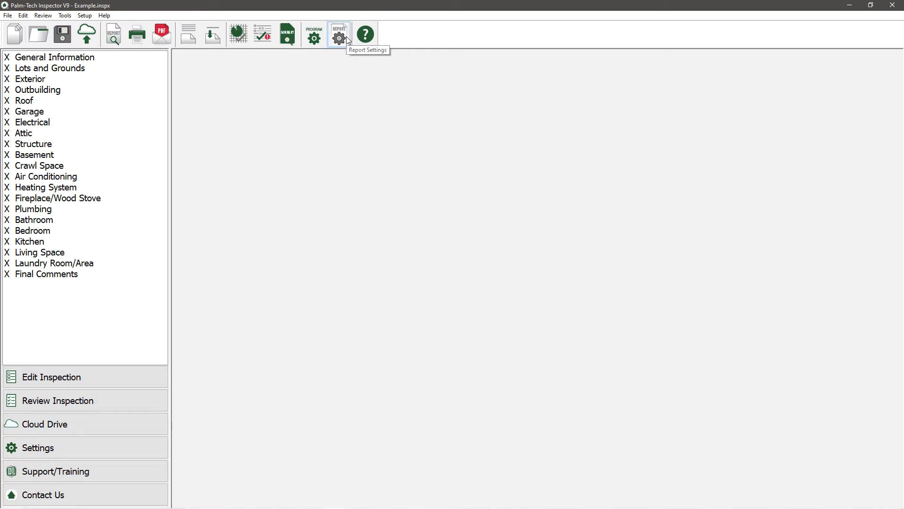
- Review and accept Report Options, then preview the report page by page and close it
{"action": "left_click", "coordinate": [339, 34]}
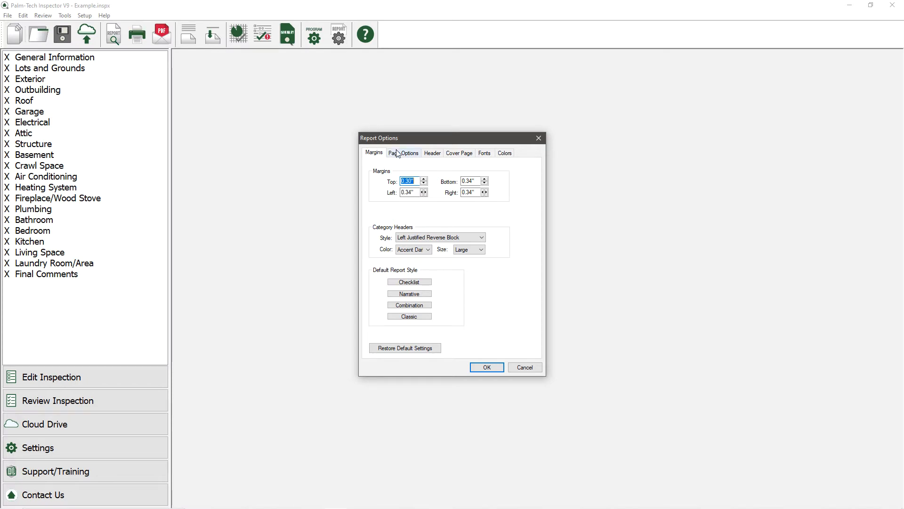
{"action": "mouse_move", "coordinate": [486, 152]}
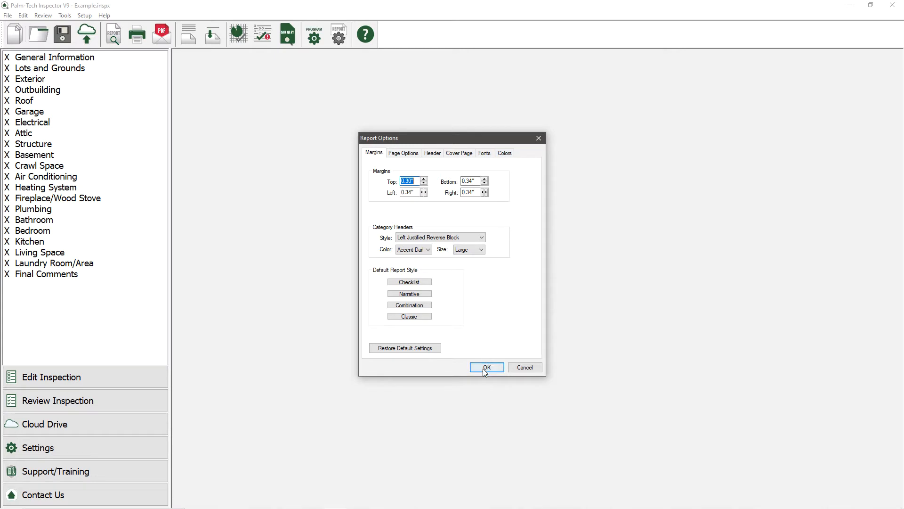
{"action": "left_click", "coordinate": [486, 368]}
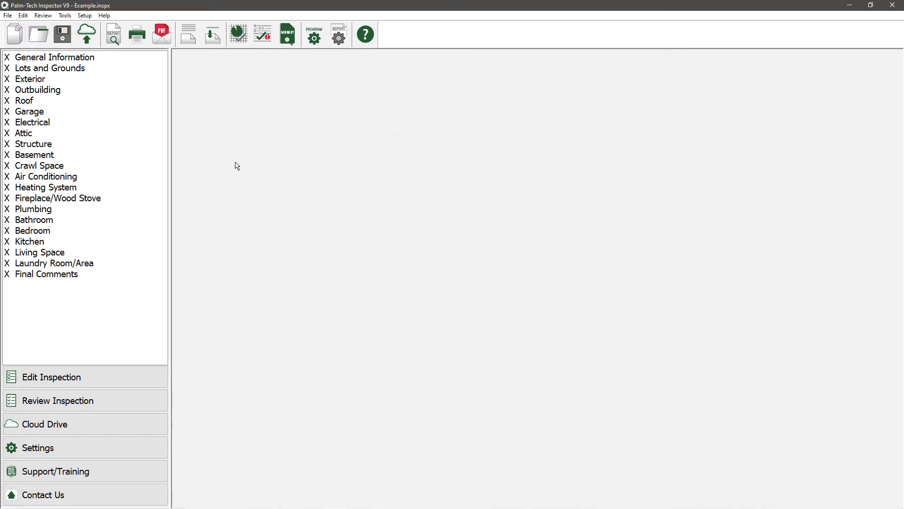
{"action": "left_click", "coordinate": [113, 34]}
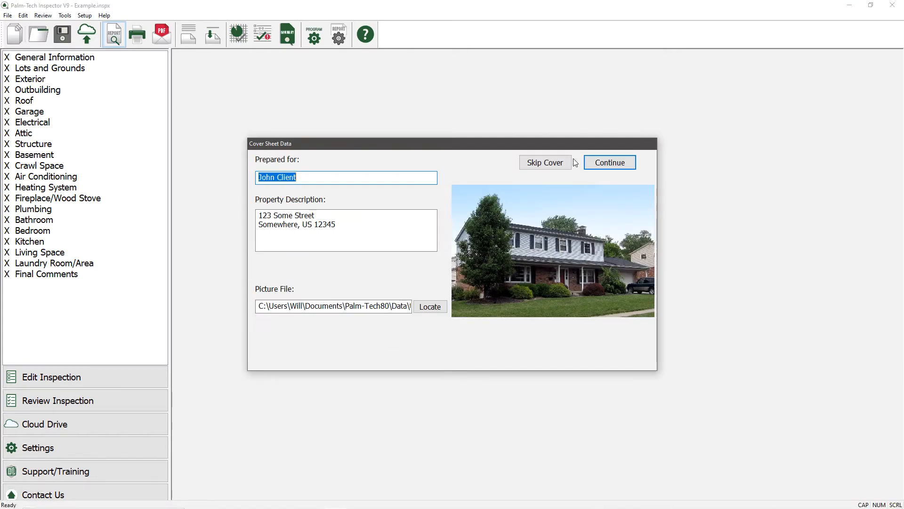
{"action": "left_click", "coordinate": [609, 162]}
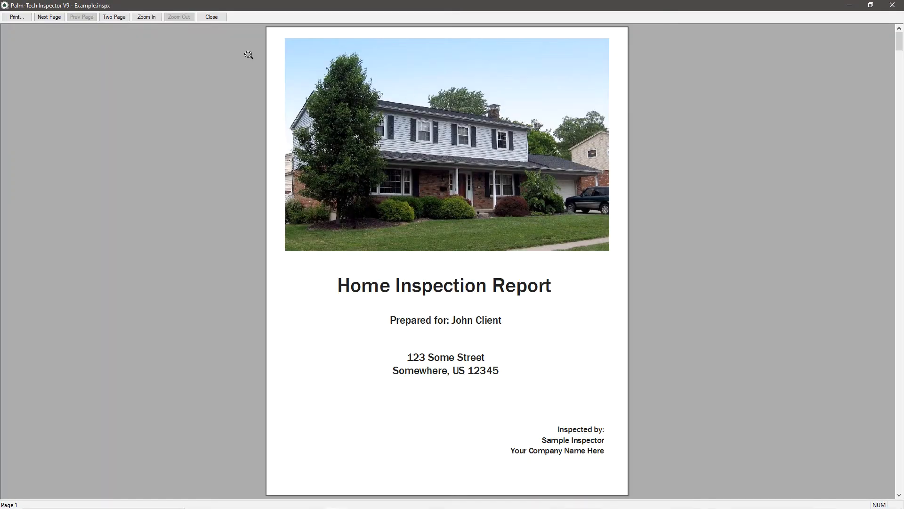
{"action": "left_click", "coordinate": [49, 17]}
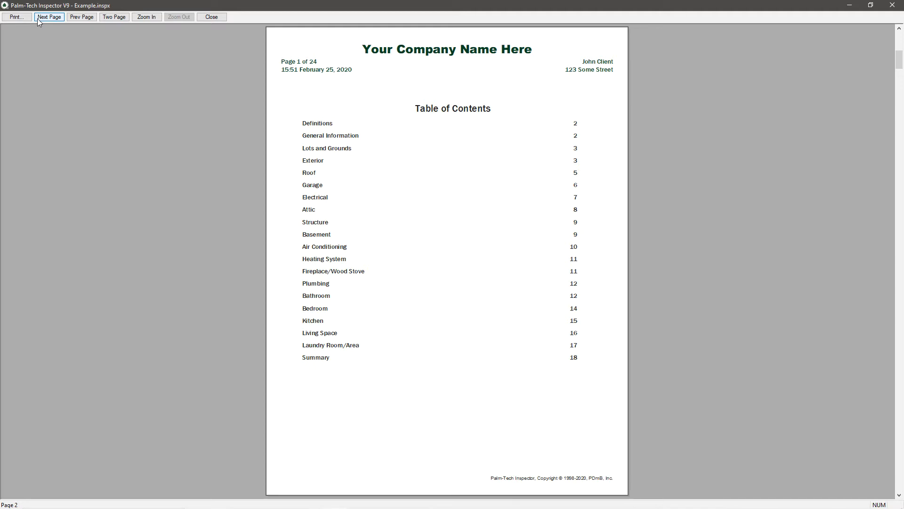
{"action": "left_click", "coordinate": [49, 17]}
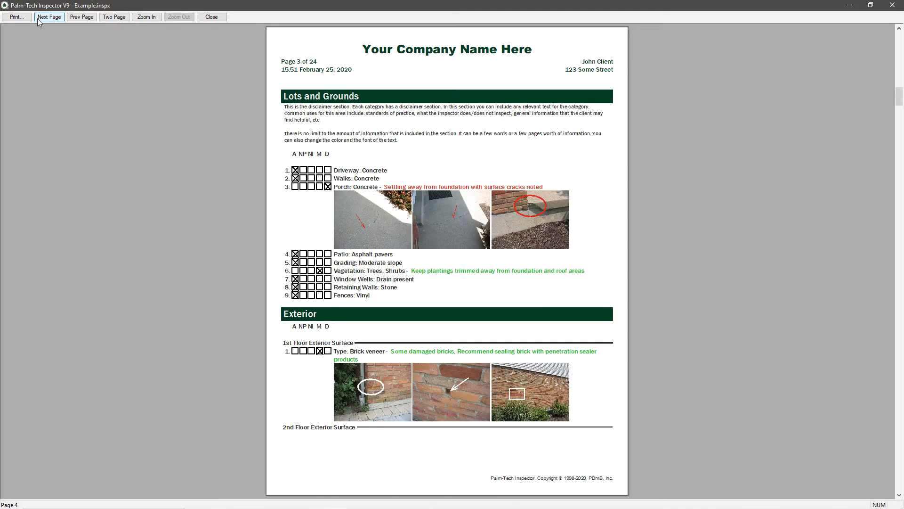
{"action": "left_click", "coordinate": [49, 17]}
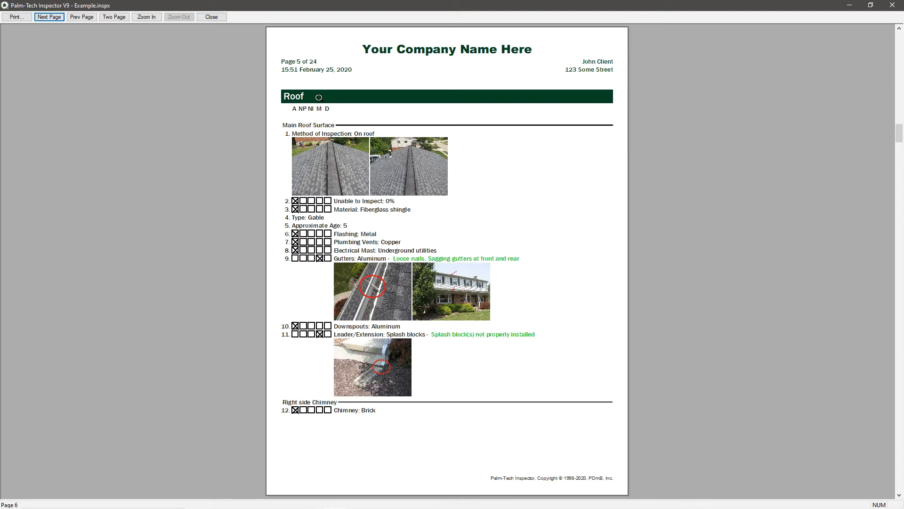
{"action": "mouse_move", "coordinate": [288, 39]}
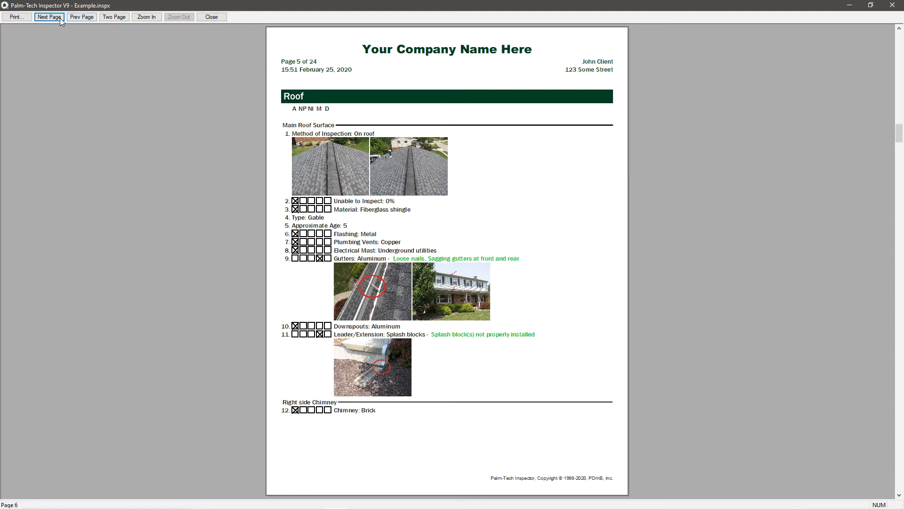
{"action": "left_click", "coordinate": [49, 17]}
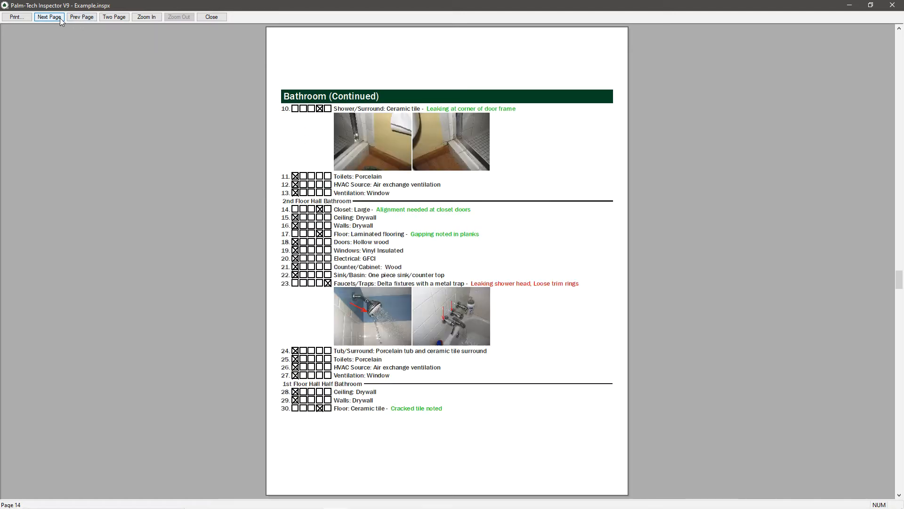
{"action": "left_click", "coordinate": [49, 17]}
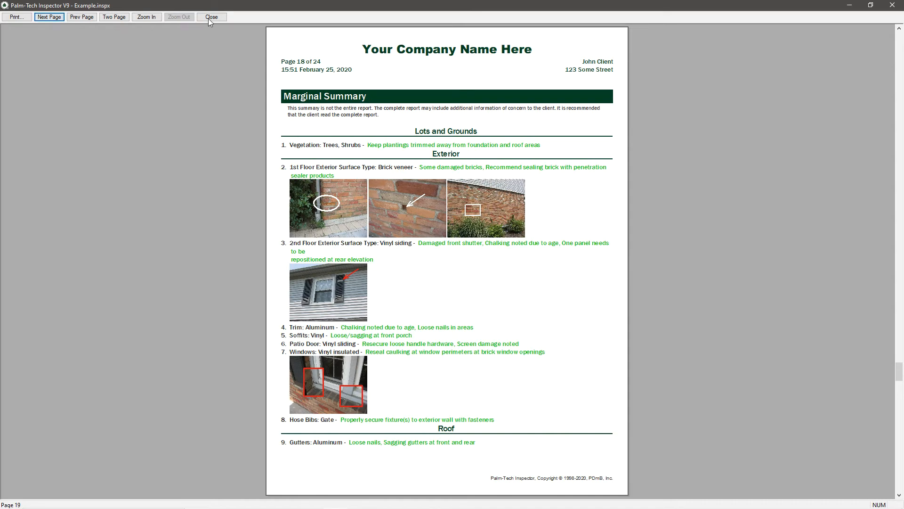
{"action": "left_click", "coordinate": [211, 16]}
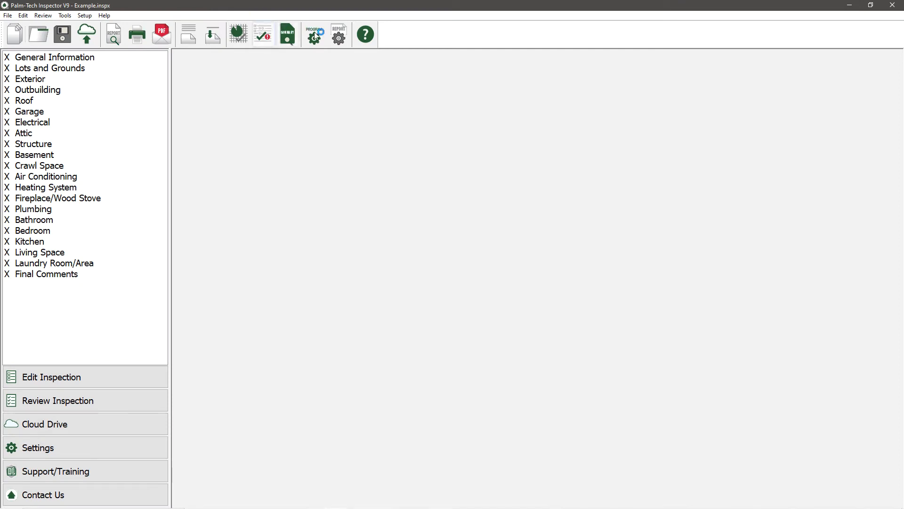
- Reopen Report Options and rename the Accent Dark colour to Orange
{"action": "left_click", "coordinate": [339, 34]}
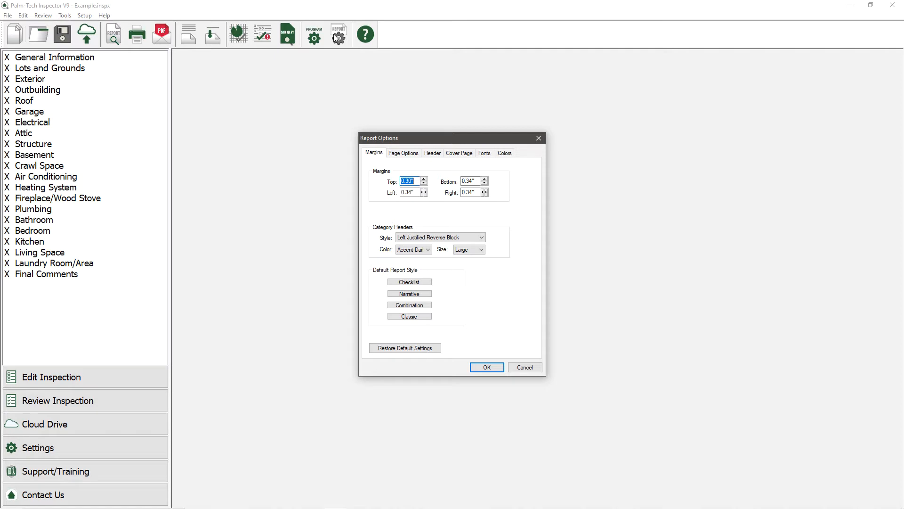
{"action": "mouse_move", "coordinate": [457, 94]}
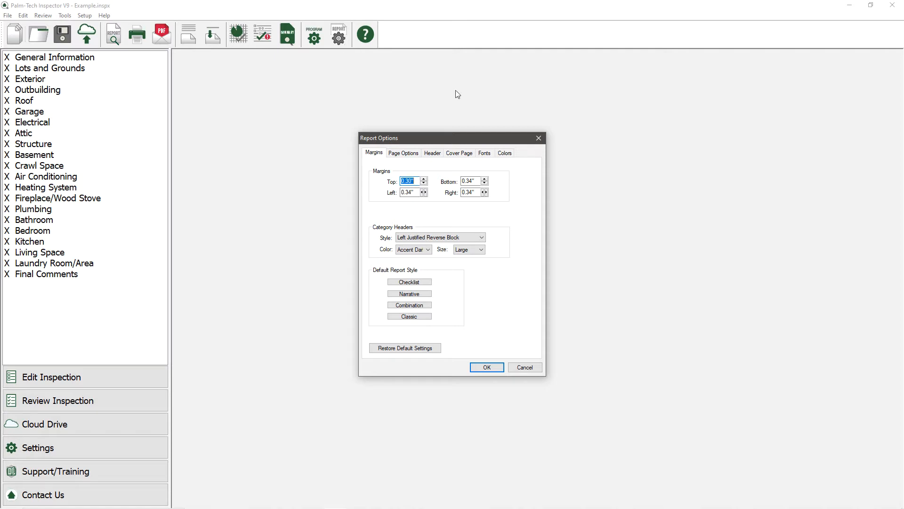
{"action": "left_click", "coordinate": [504, 152]}
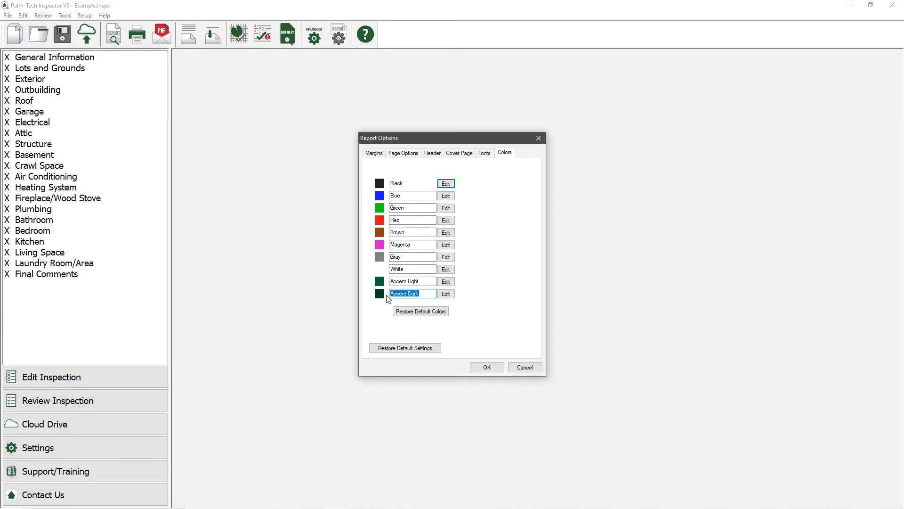
{"action": "type", "text": "Orange"}
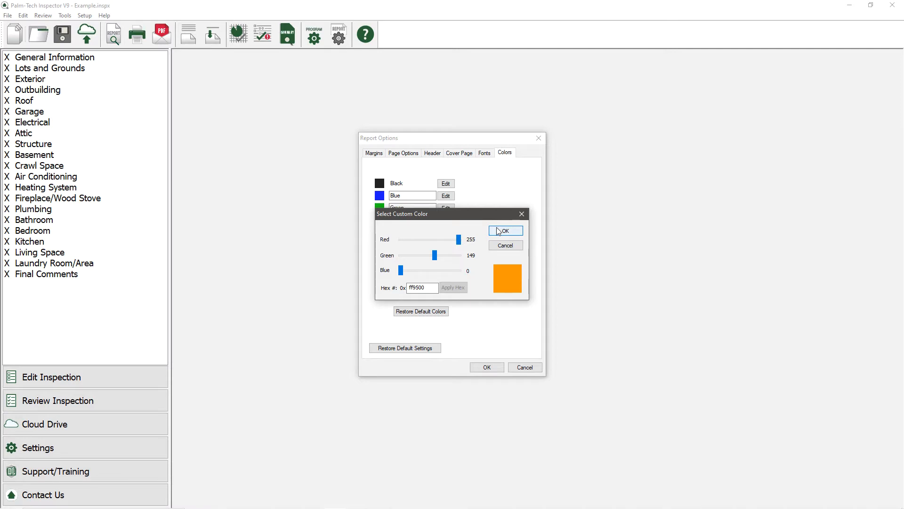
- Confirm the ff9500 shade for Orange and set Accent Light to blue 0070ff
{"action": "left_click", "coordinate": [505, 231]}
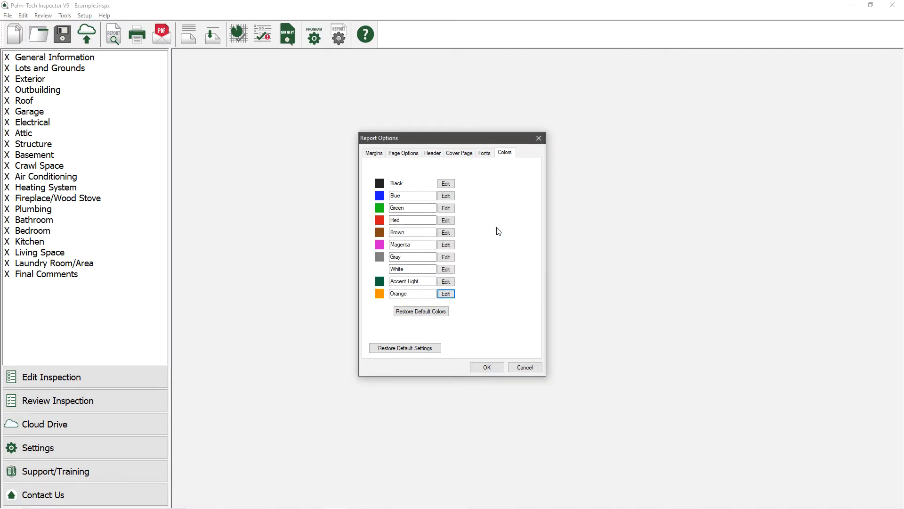
{"action": "mouse_move", "coordinate": [446, 281]}
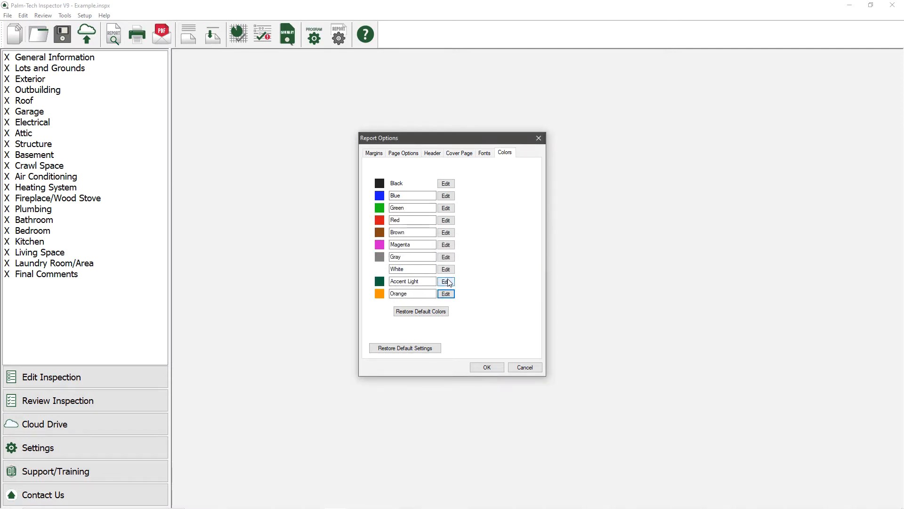
{"action": "left_click", "coordinate": [446, 282]}
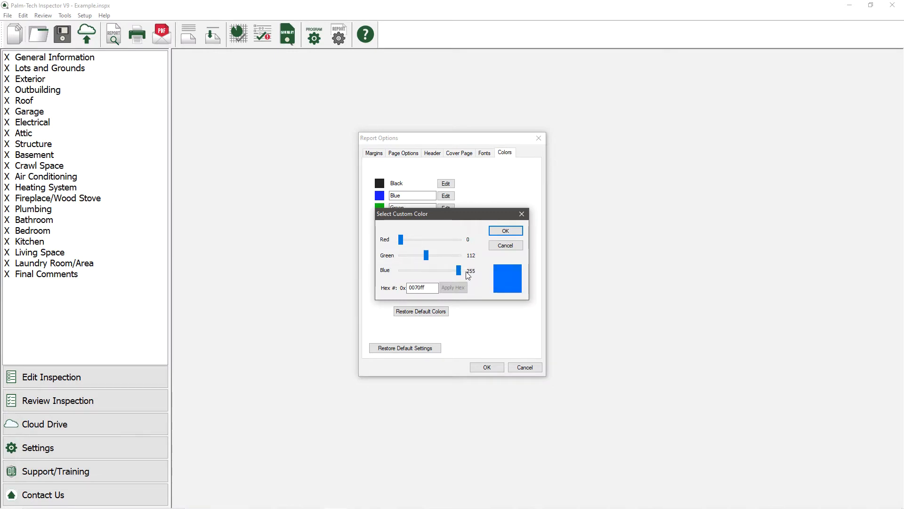
{"action": "left_click", "coordinate": [505, 230]}
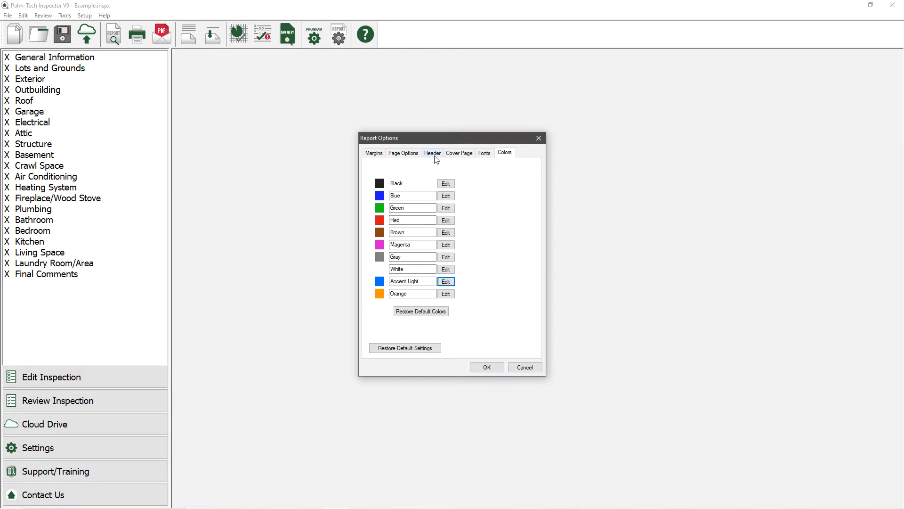
- On the Header tab, tick Custom to enable a customized header layout
{"action": "left_click", "coordinate": [432, 152]}
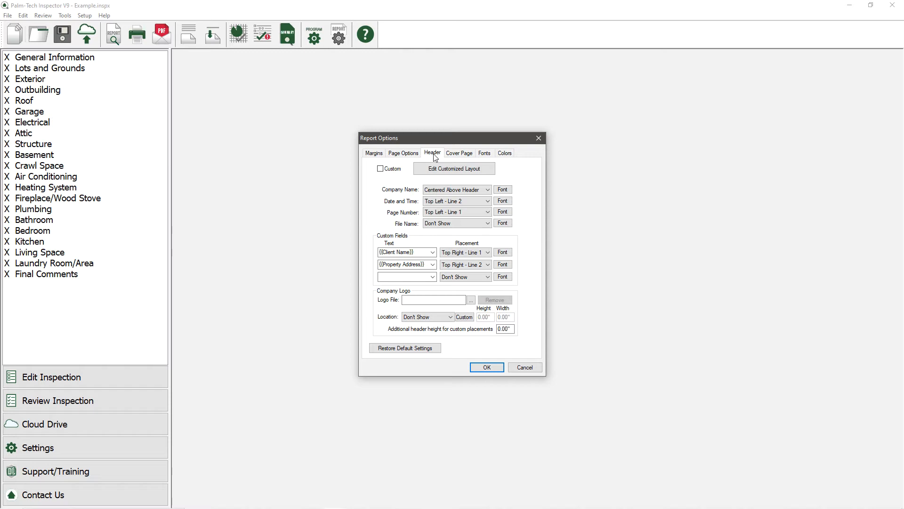
{"action": "mouse_move", "coordinate": [404, 172]}
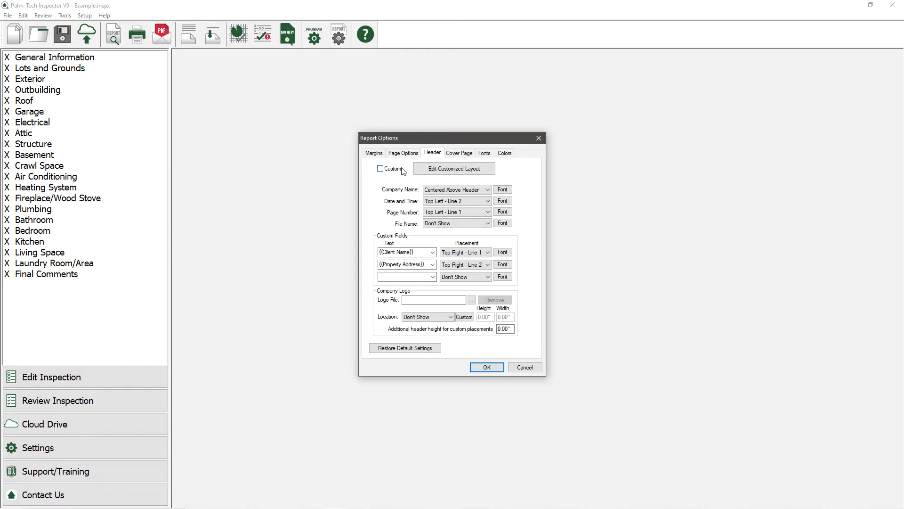
{"action": "left_click", "coordinate": [380, 169]}
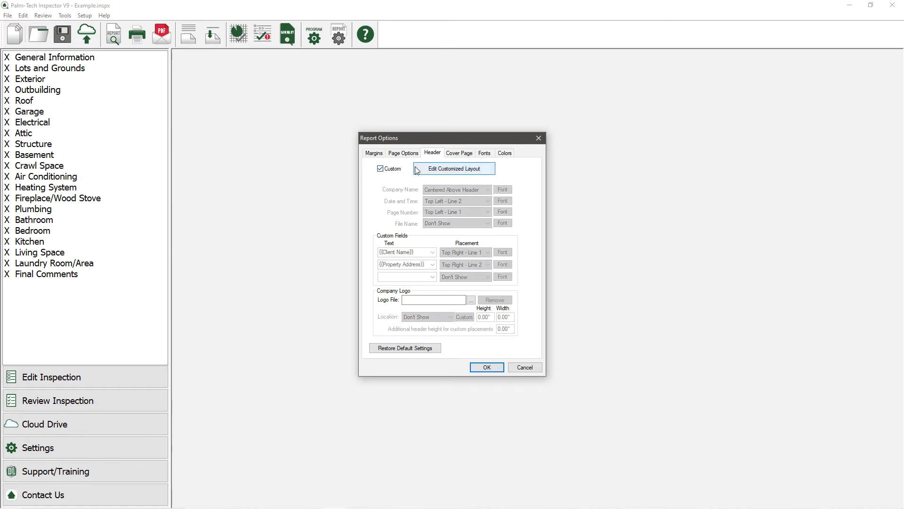
- Add the ABC Sample Logo to the header, enlarging it and raising it to top 0.36
{"action": "left_click", "coordinate": [453, 168]}
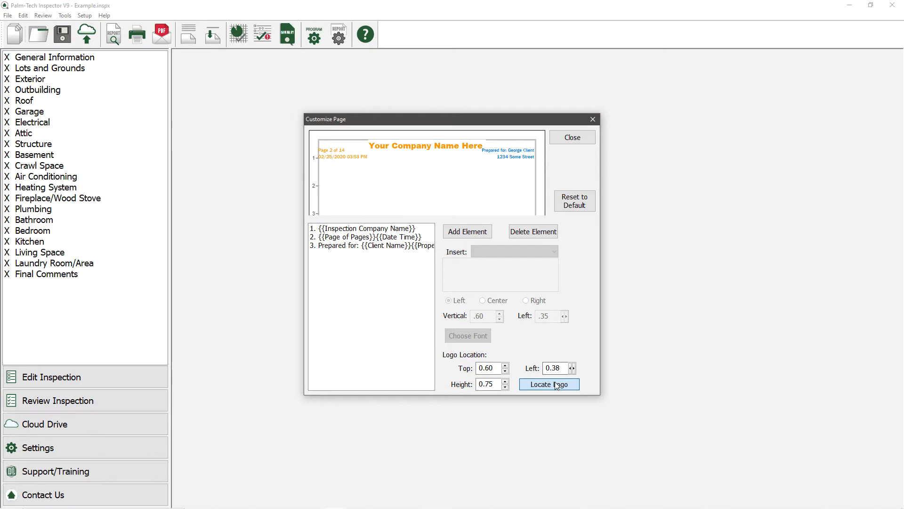
{"action": "left_click", "coordinate": [548, 384]}
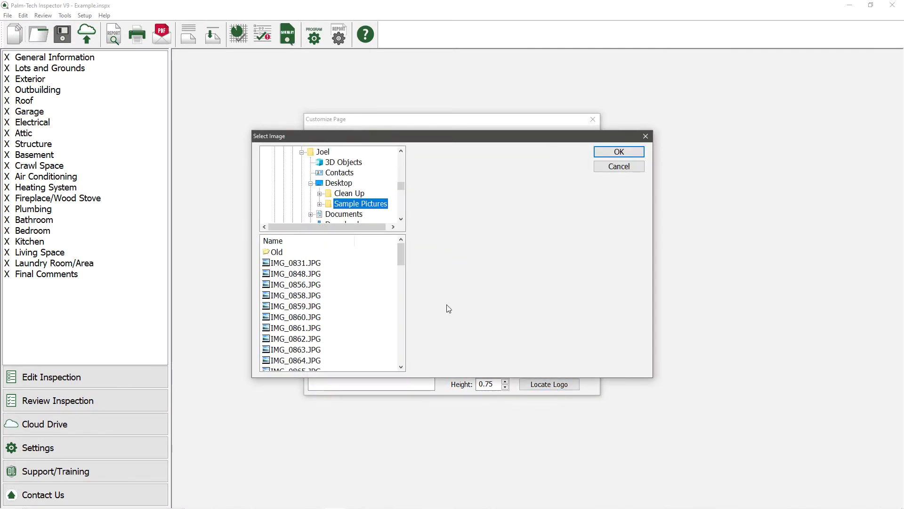
{"action": "left_click", "coordinate": [296, 360]}
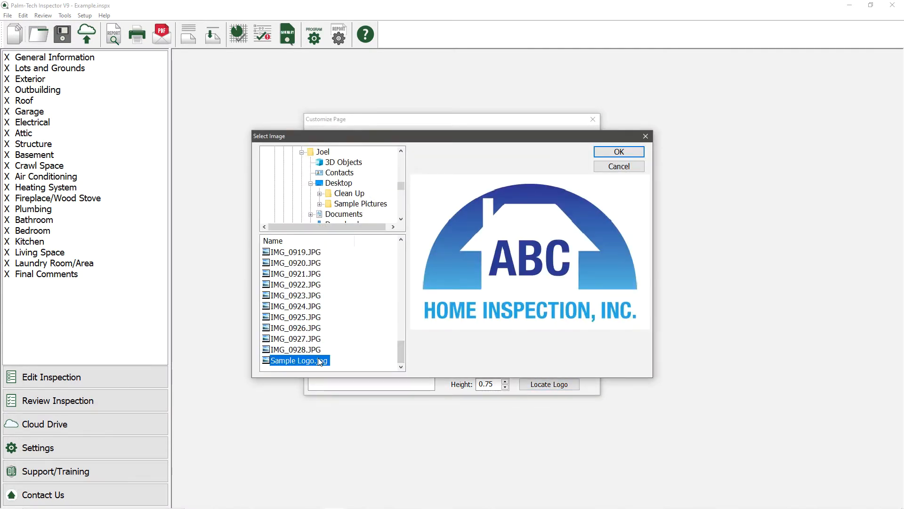
{"action": "left_click", "coordinate": [619, 151]}
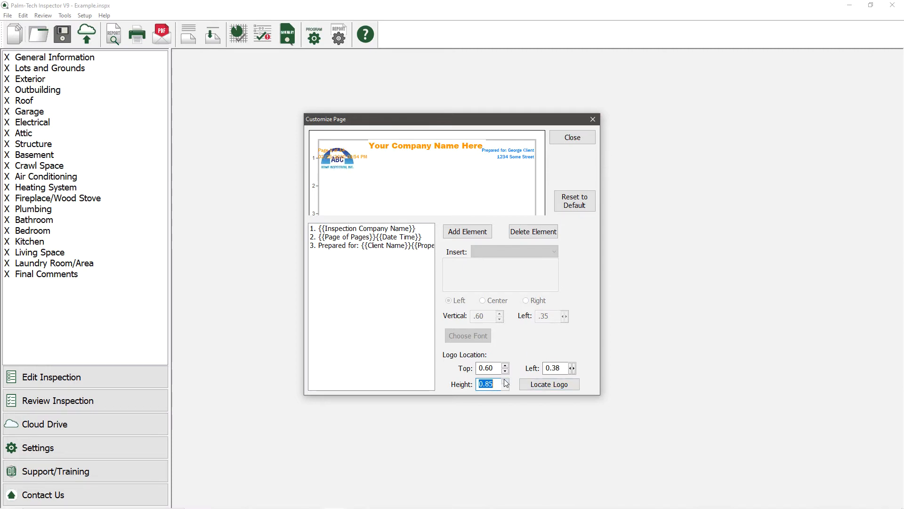
{"action": "left_click", "coordinate": [506, 365]}
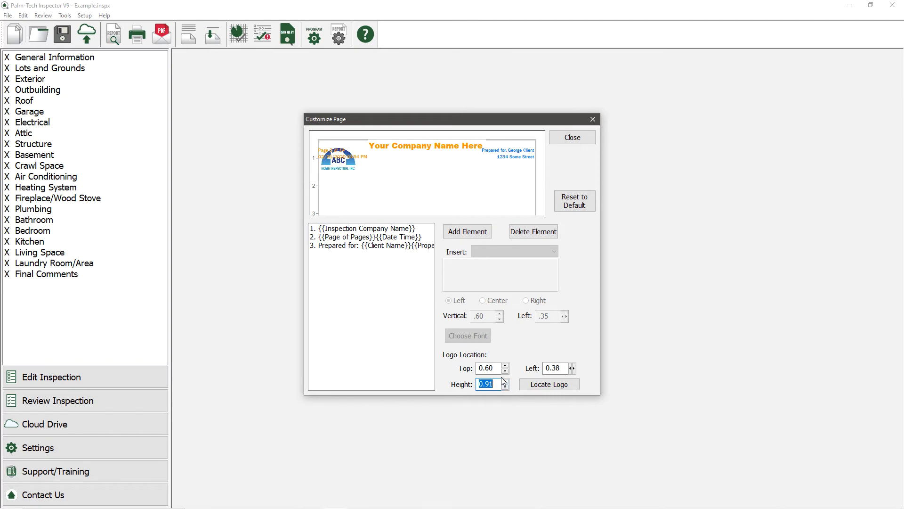
{"action": "left_click", "coordinate": [506, 371]}
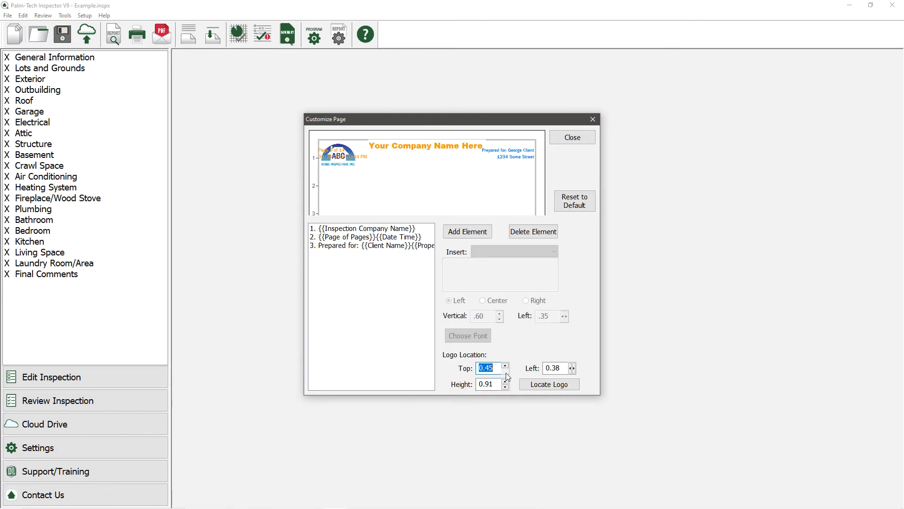
{"action": "left_click", "coordinate": [505, 371]}
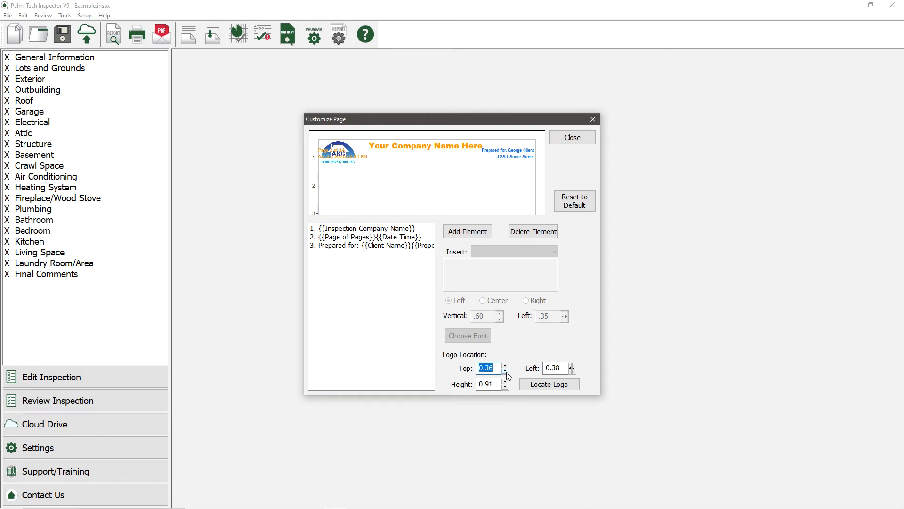
{"action": "mouse_move", "coordinate": [404, 242]}
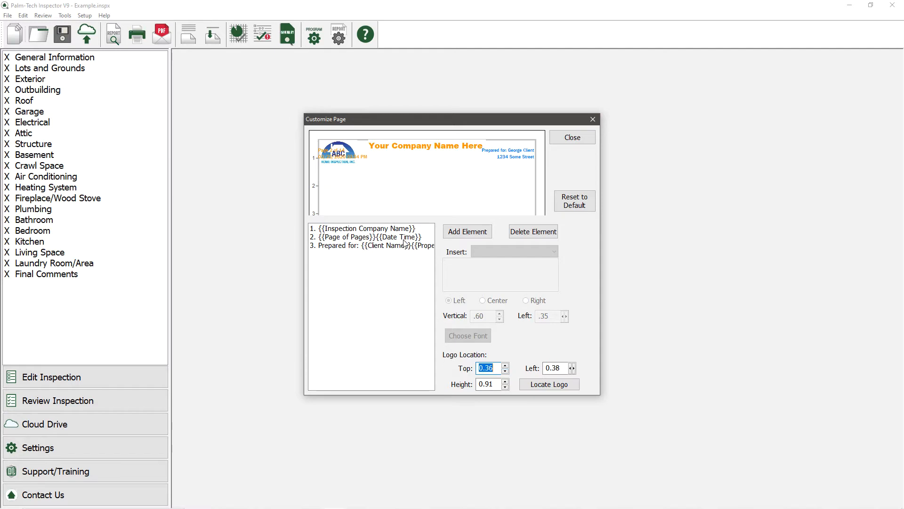
- Centre the page number and date element and adjust its vertical position
{"action": "left_click", "coordinate": [367, 236]}
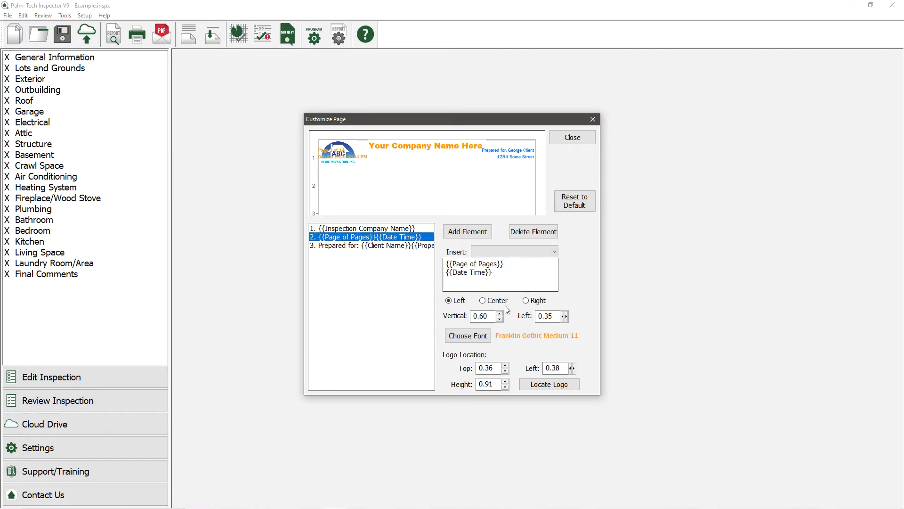
{"action": "left_click", "coordinate": [482, 300]}
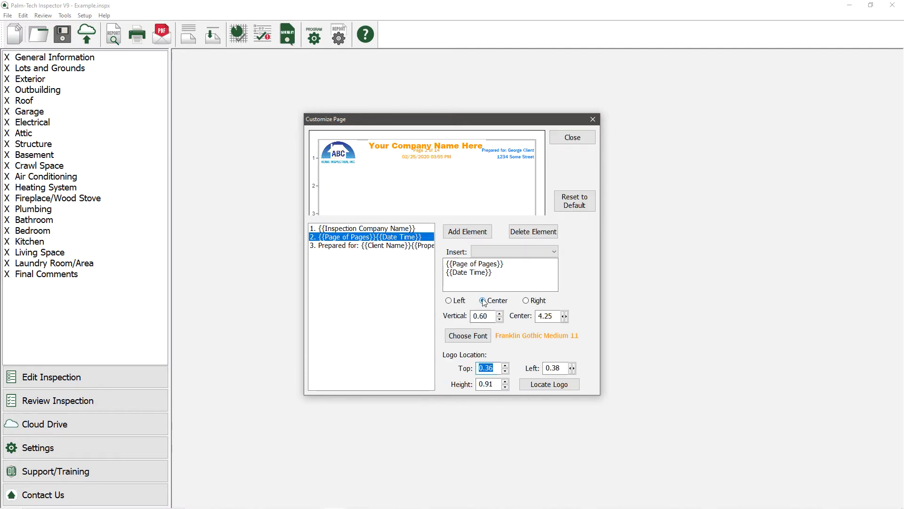
{"action": "left_click", "coordinate": [483, 300]}
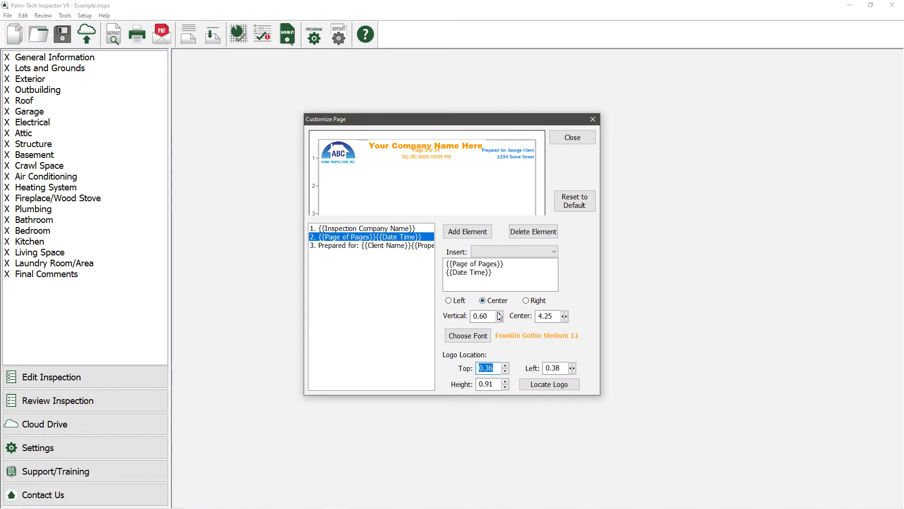
{"action": "left_click", "coordinate": [499, 313]}
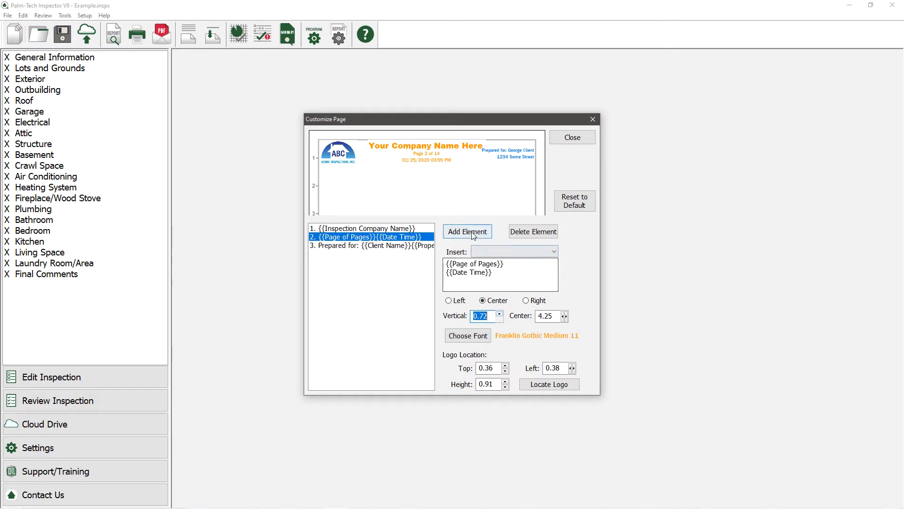
- Add a right-aligned 'Inspected by: John Smith' line in Accent Light blue above the client line
{"action": "left_click", "coordinate": [467, 231]}
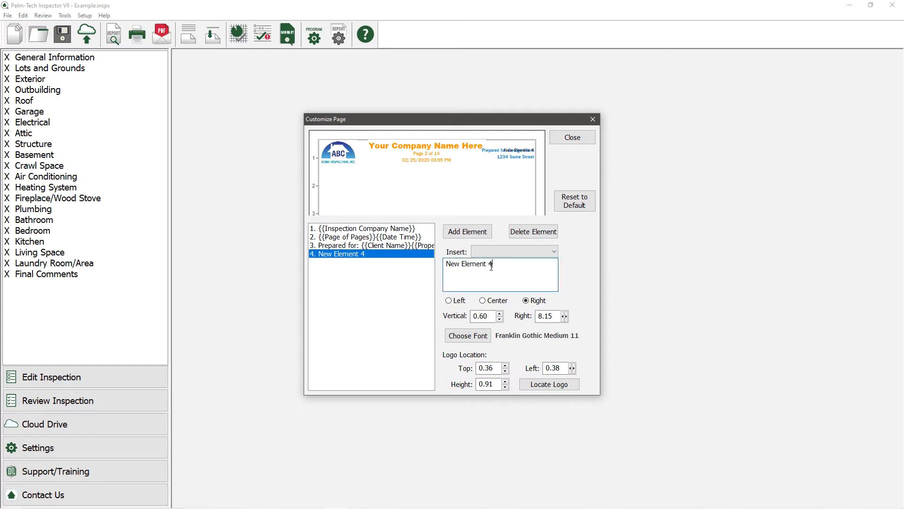
{"action": "left_click", "coordinate": [571, 137]}
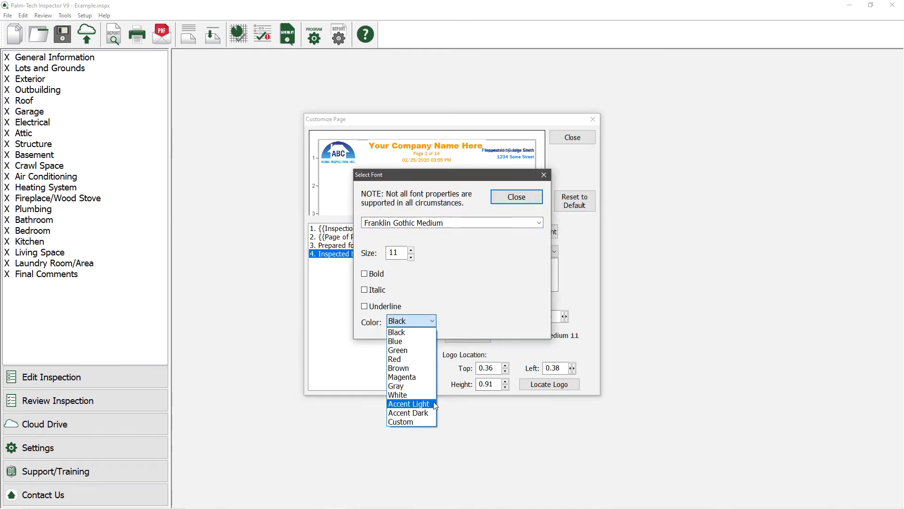
{"action": "left_click", "coordinate": [515, 197]}
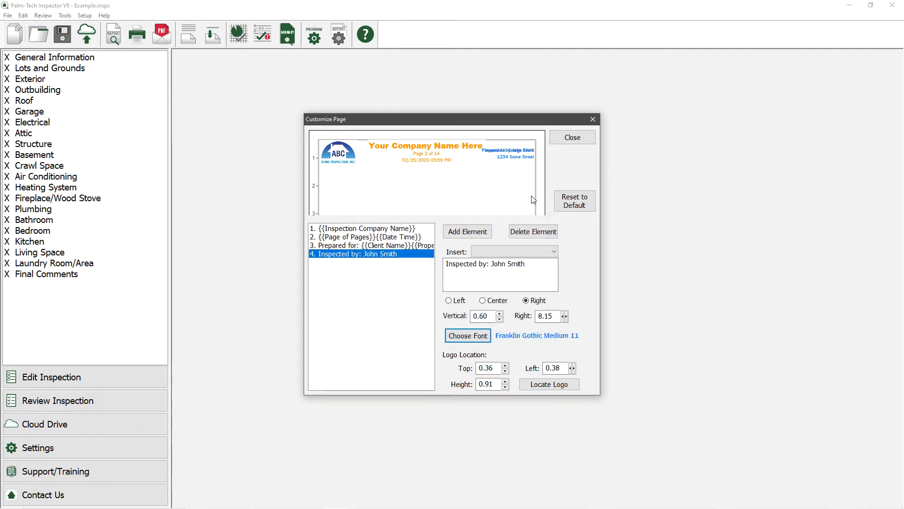
{"action": "left_click", "coordinate": [499, 318]}
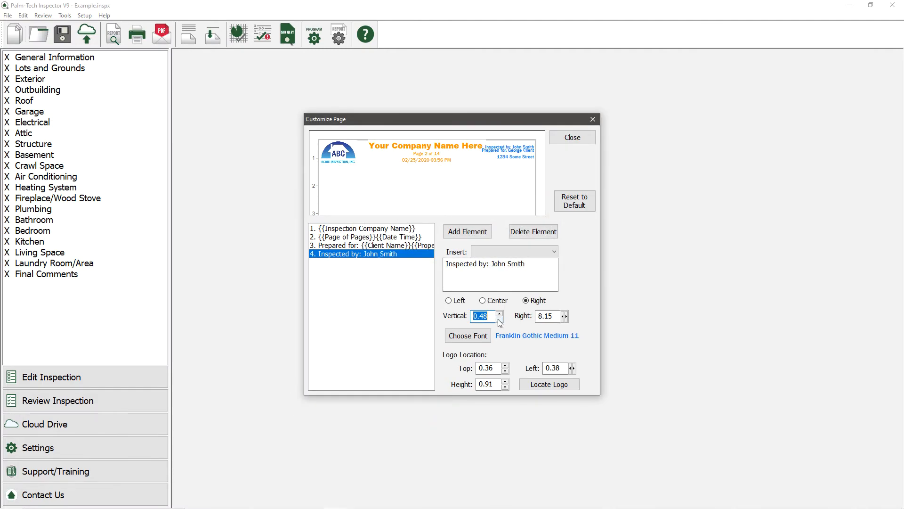
{"action": "left_click", "coordinate": [499, 319]}
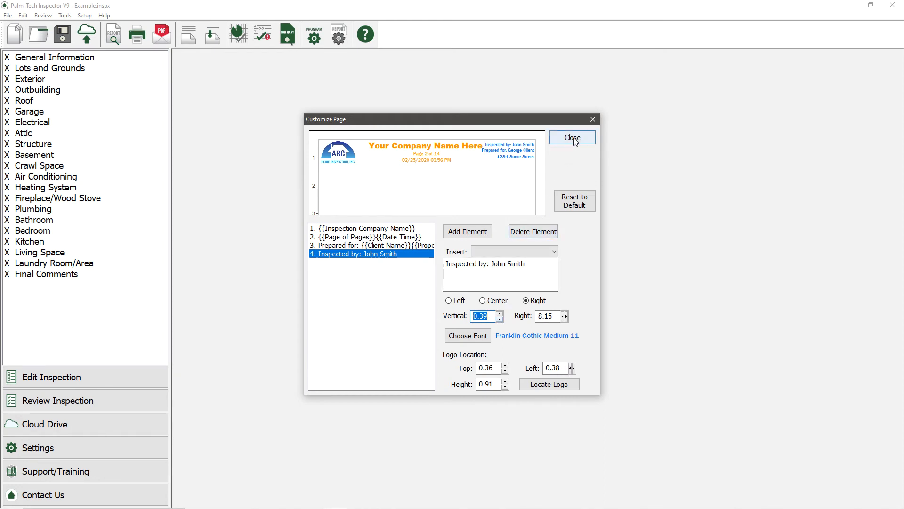
- Close the header layout editor and switch to the Cover Page options
{"action": "left_click", "coordinate": [573, 137]}
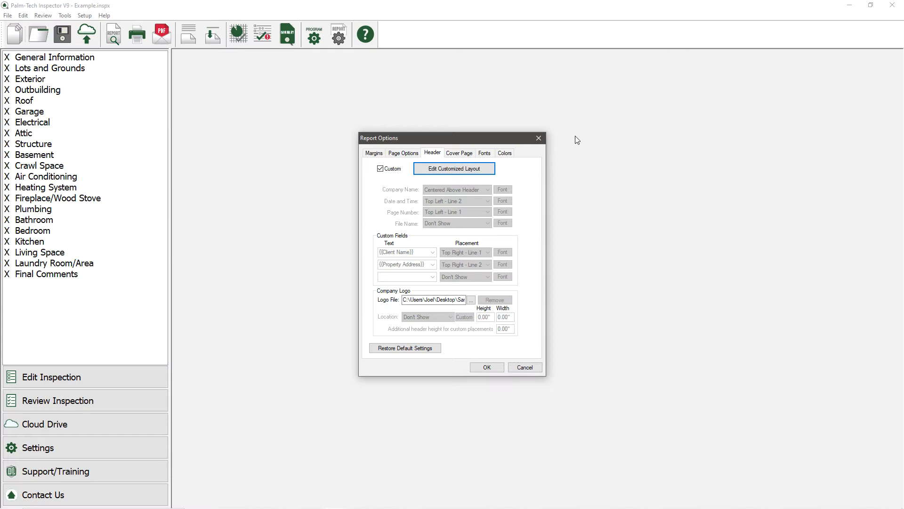
{"action": "left_click", "coordinate": [460, 152]}
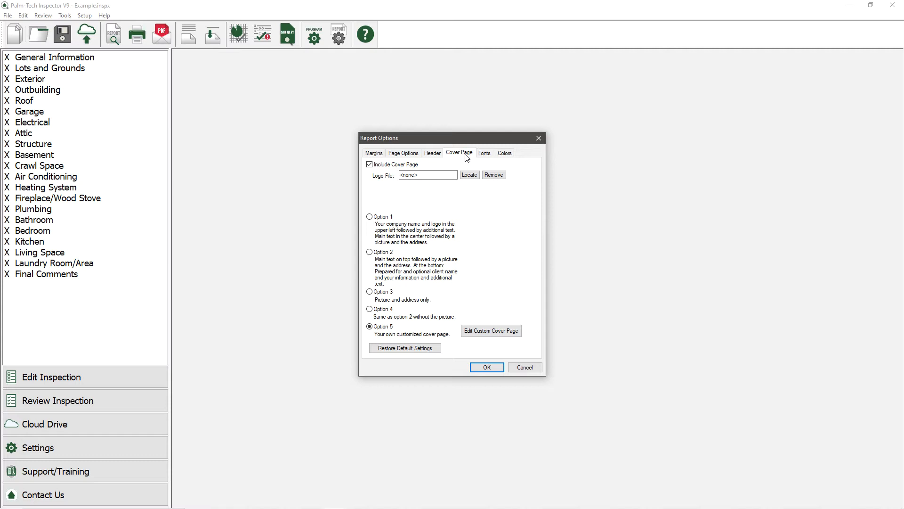
{"action": "mouse_move", "coordinate": [437, 162]}
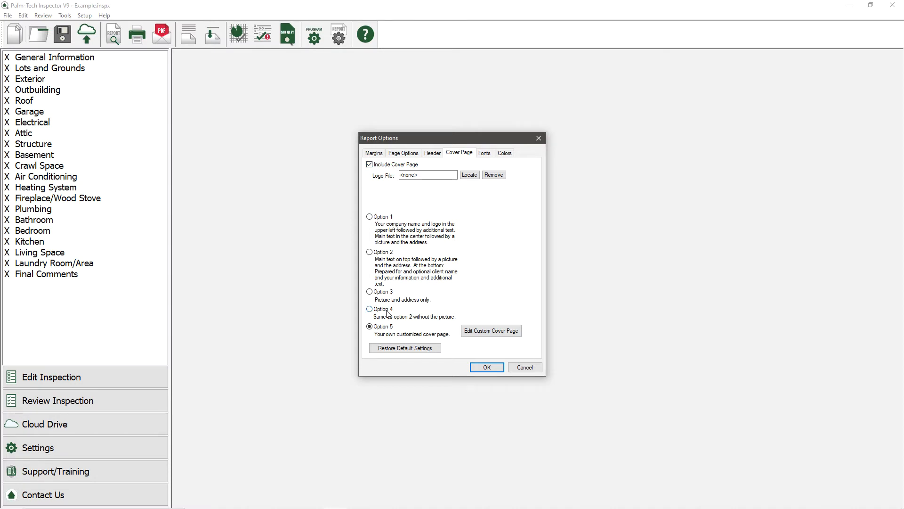
{"action": "mouse_move", "coordinate": [396, 340]}
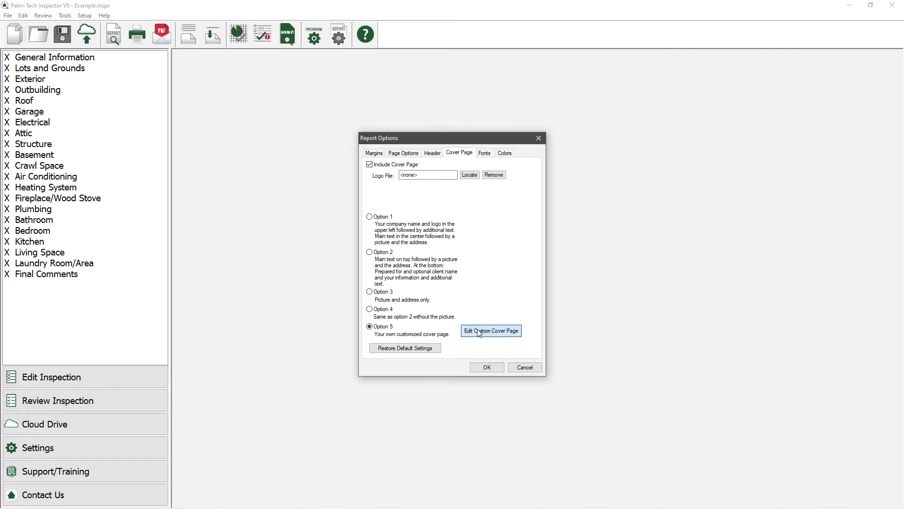
- Open the custom cover page editor, adjust the logo's vertical position, and close it
{"action": "left_click", "coordinate": [491, 330]}
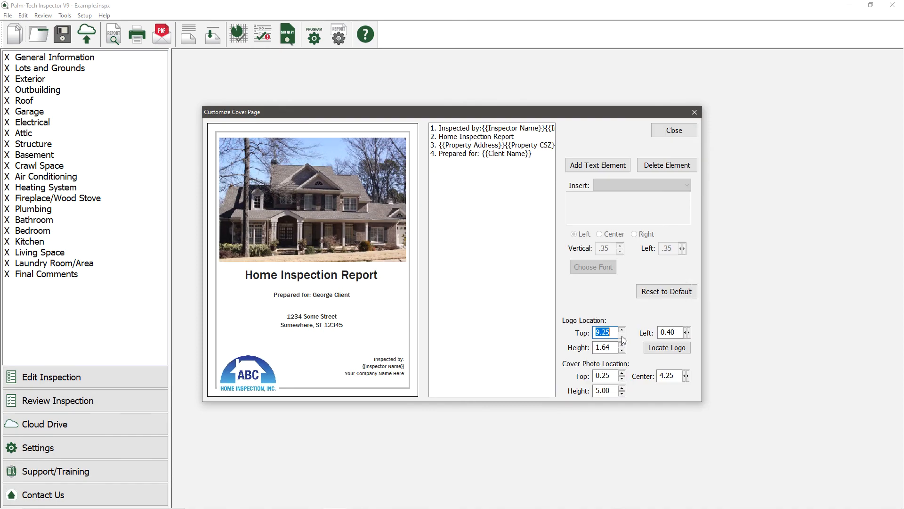
{"action": "left_click", "coordinate": [622, 334]}
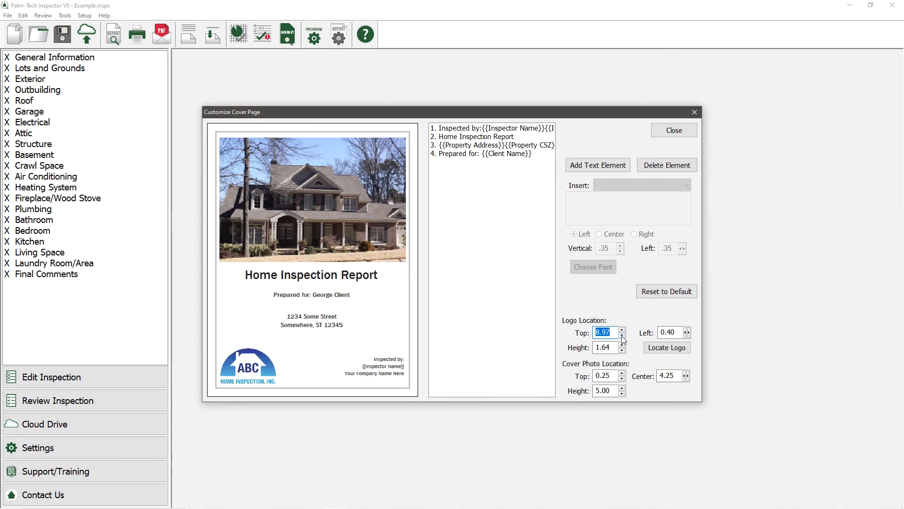
{"action": "left_click", "coordinate": [673, 130]}
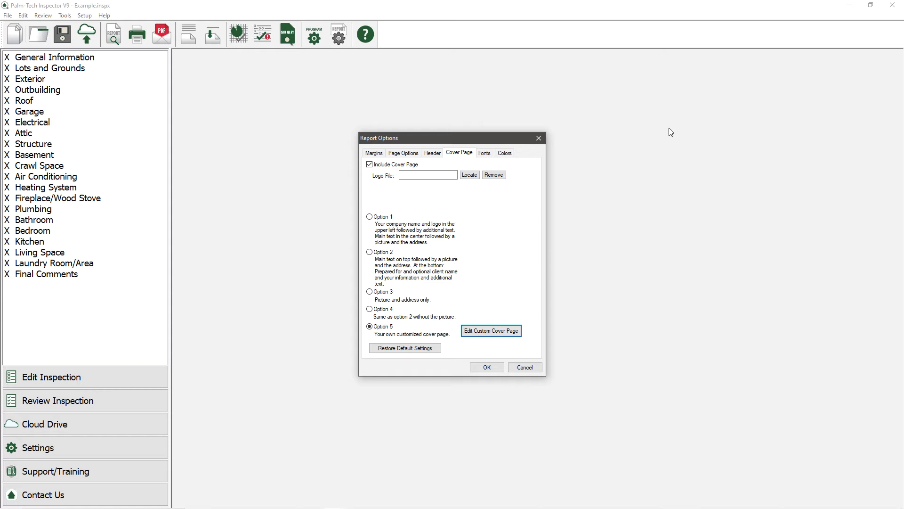
{"action": "mouse_move", "coordinate": [573, 136]}
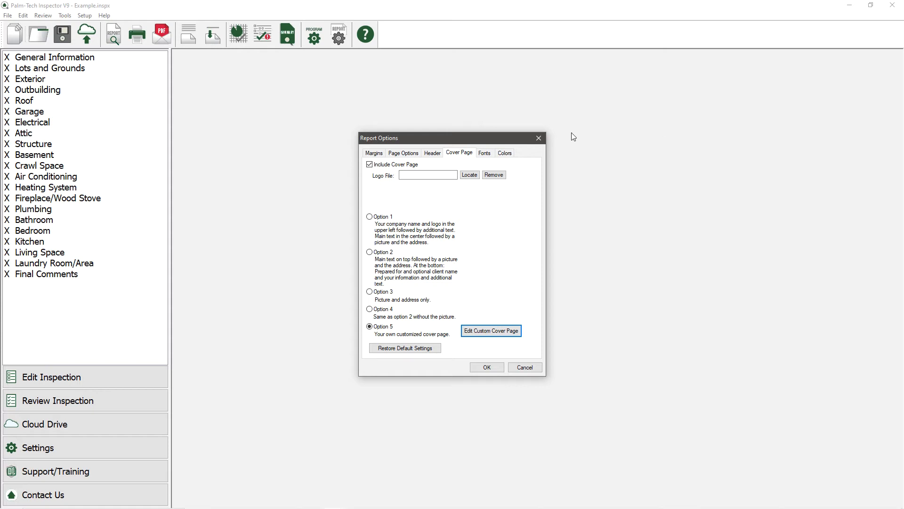
- On the Page Options tab, set View ratings to As Text
{"action": "left_click", "coordinate": [403, 153]}
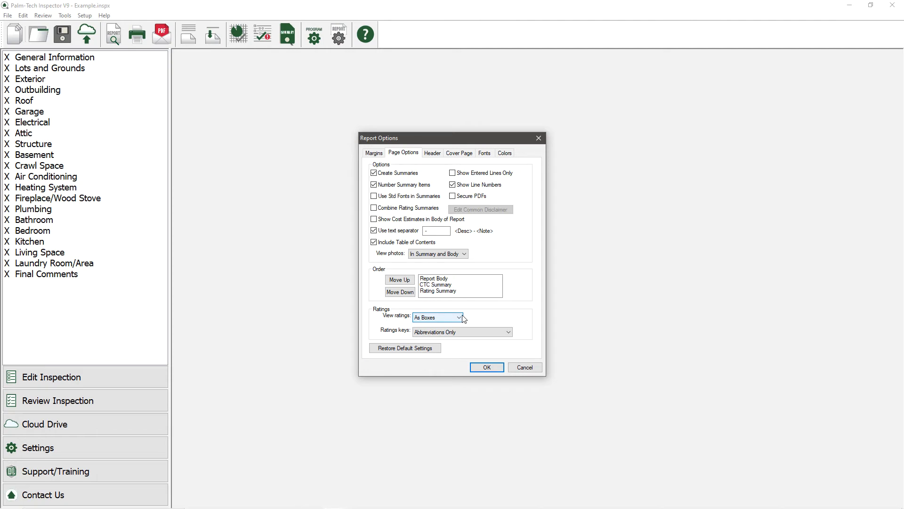
{"action": "left_click", "coordinate": [462, 317]}
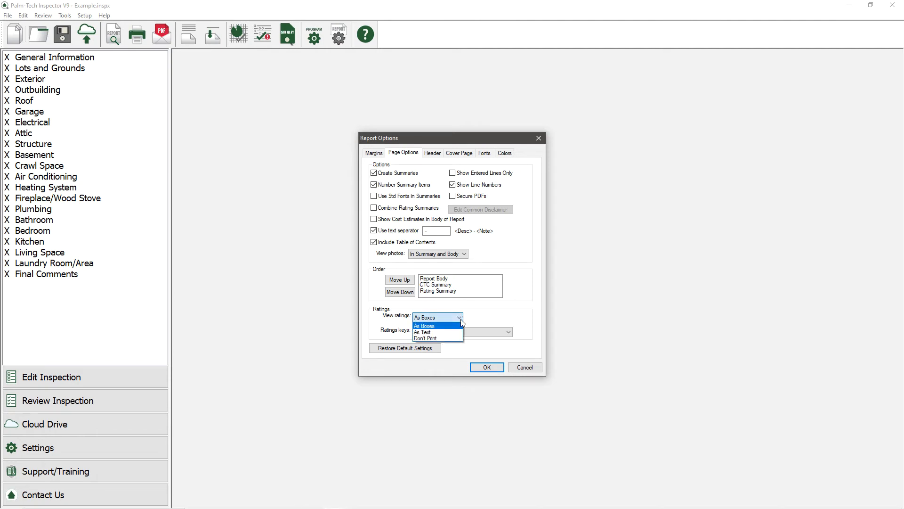
{"action": "left_click", "coordinate": [424, 331]}
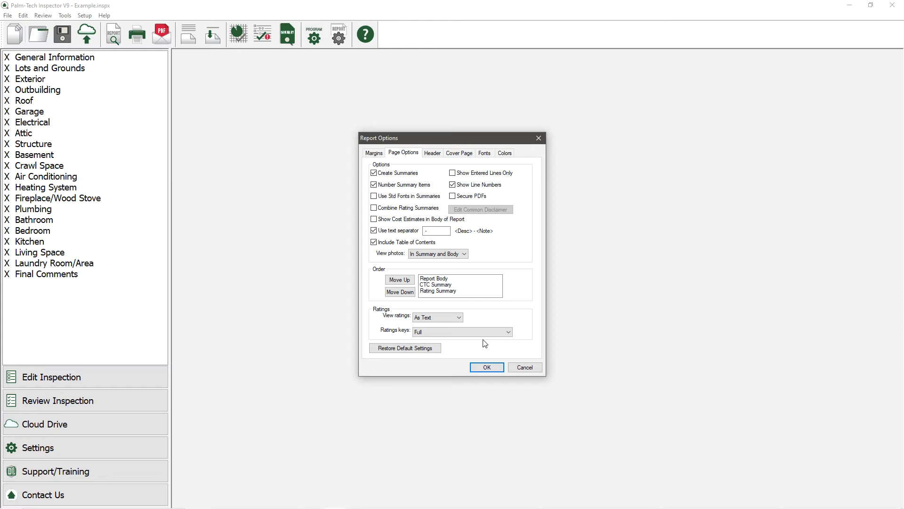
{"action": "mouse_move", "coordinate": [456, 296]}
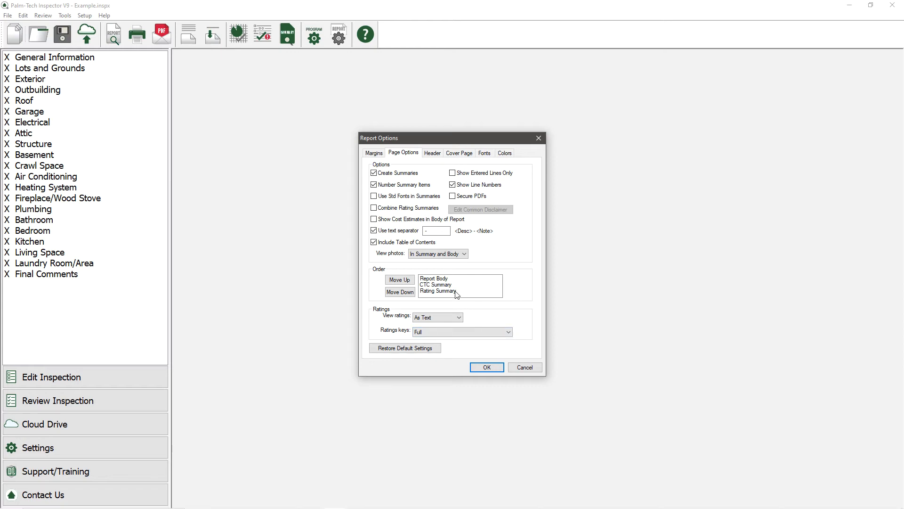
- Move Rating Summary to the top of the report Order list
{"action": "left_click", "coordinate": [399, 279]}
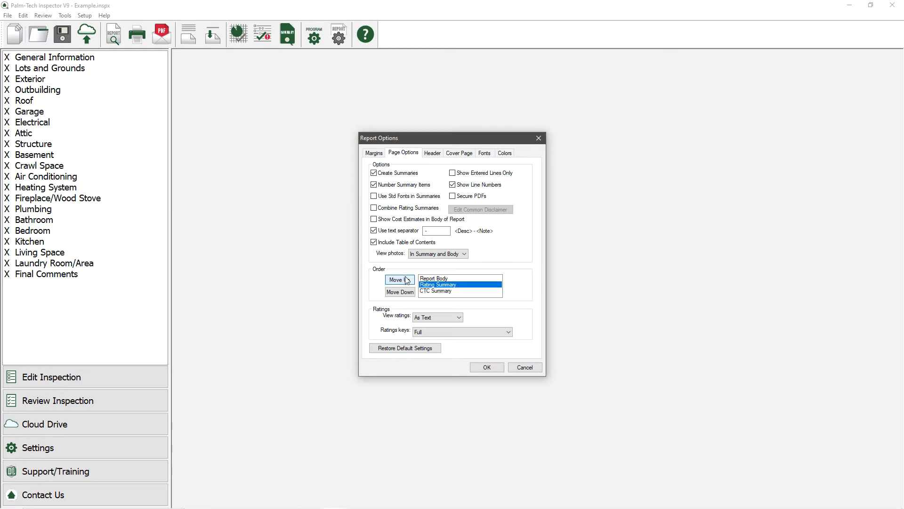
{"action": "left_click", "coordinate": [399, 280]}
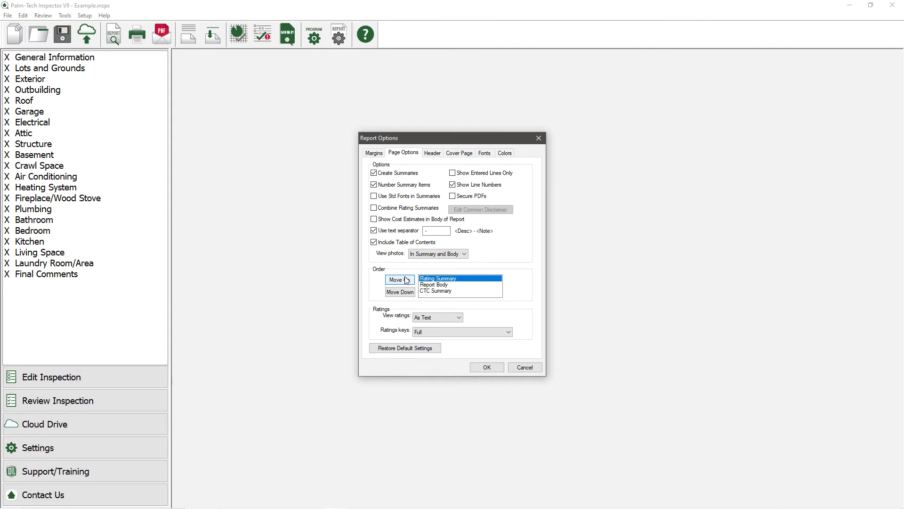
- Set Category Headers Style to Left Justified with Bold Line at Medium size
{"action": "left_click", "coordinate": [373, 153]}
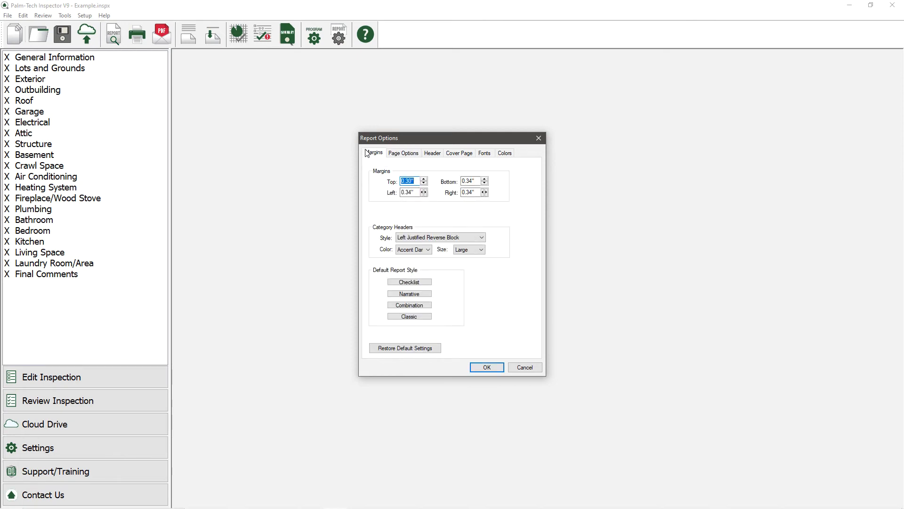
{"action": "mouse_move", "coordinate": [402, 225]}
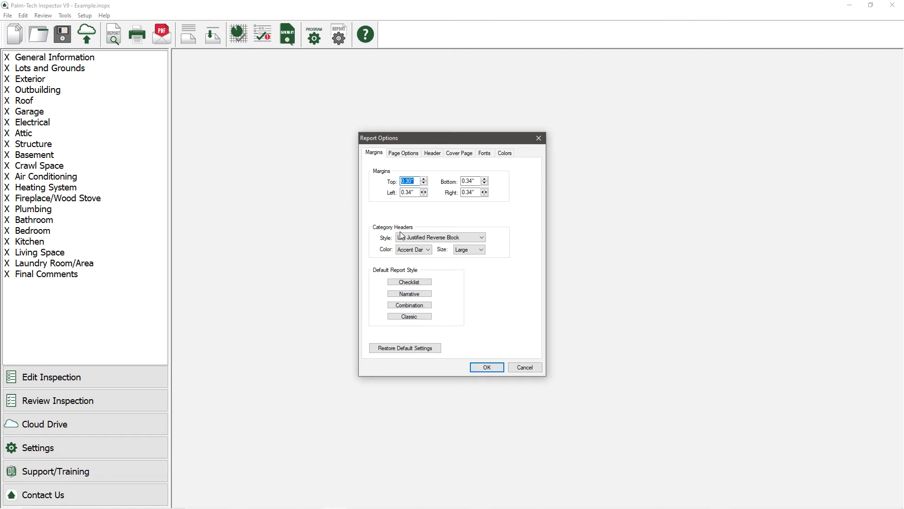
{"action": "left_click", "coordinate": [482, 237]}
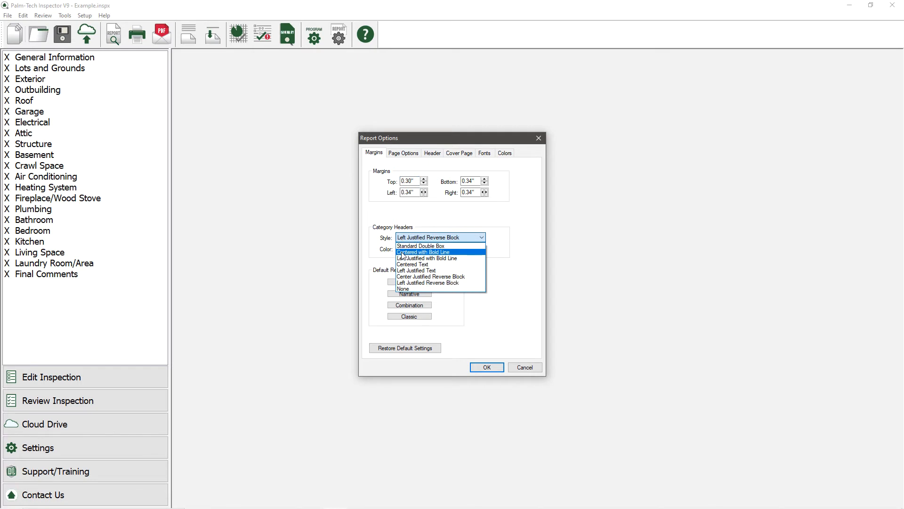
{"action": "left_click", "coordinate": [427, 258]}
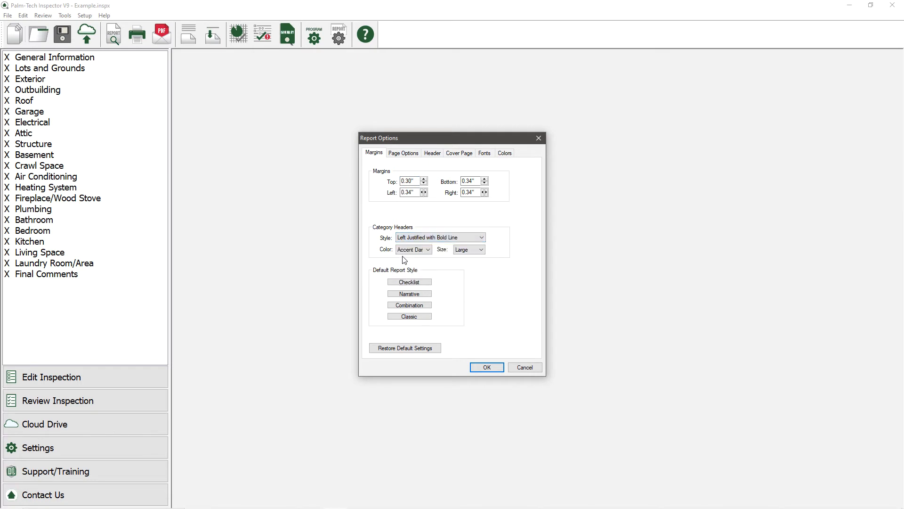
{"action": "left_click", "coordinate": [481, 248]}
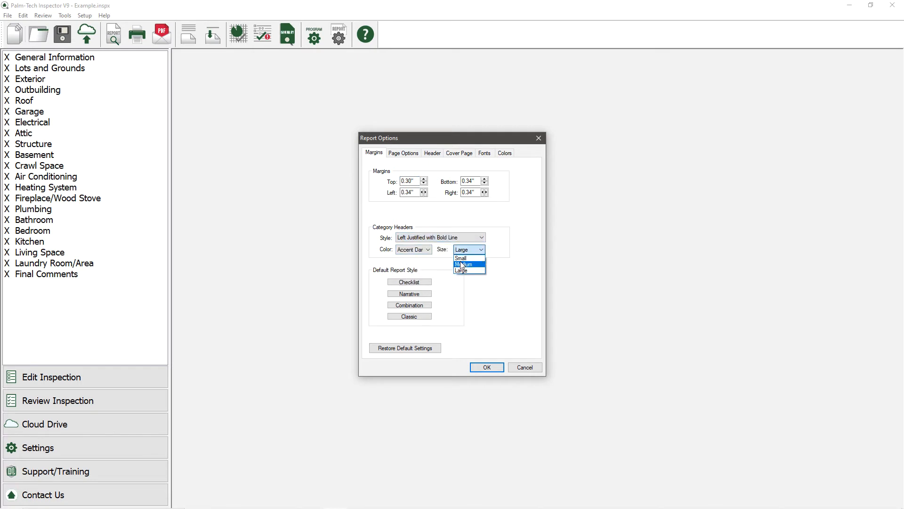
{"action": "left_click", "coordinate": [462, 264]}
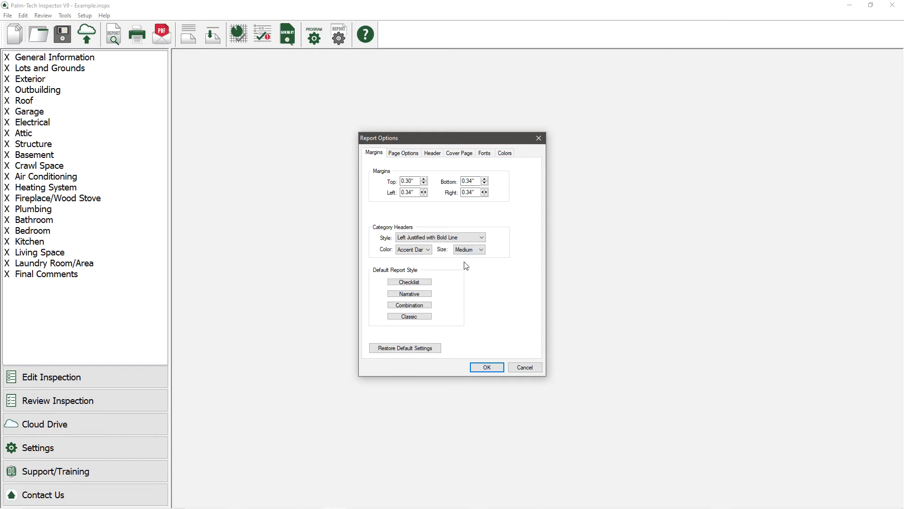
{"action": "mouse_move", "coordinate": [482, 339]}
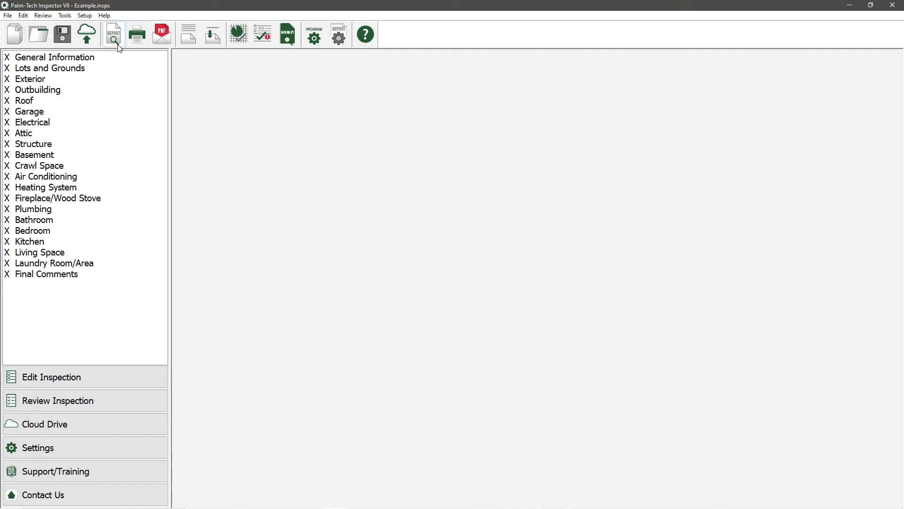
- Preview the report past the summary pages to Lots and Grounds, in full-page view
{"action": "left_click", "coordinate": [113, 34]}
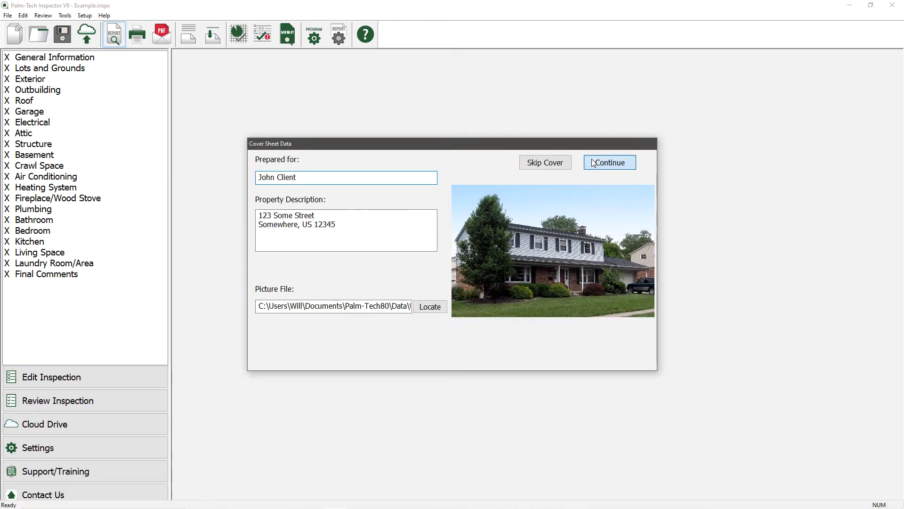
{"action": "left_click", "coordinate": [609, 162]}
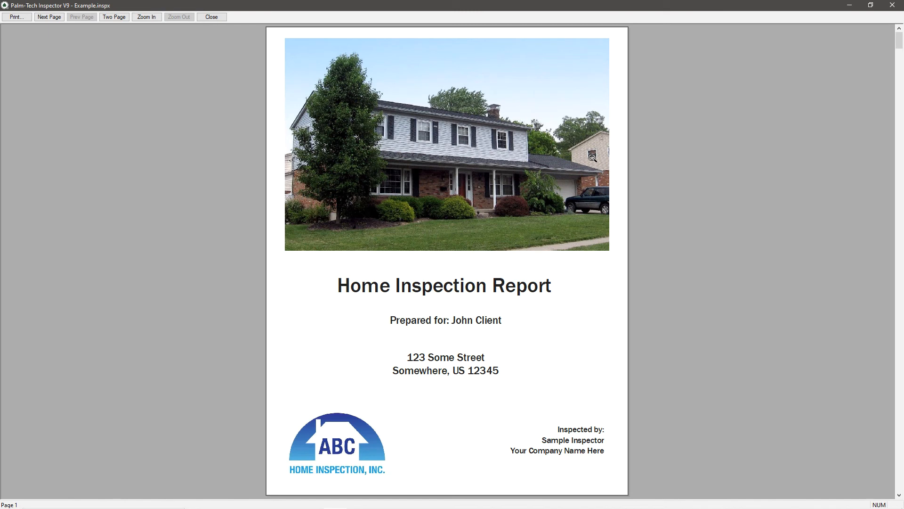
{"action": "mouse_move", "coordinate": [363, 453]}
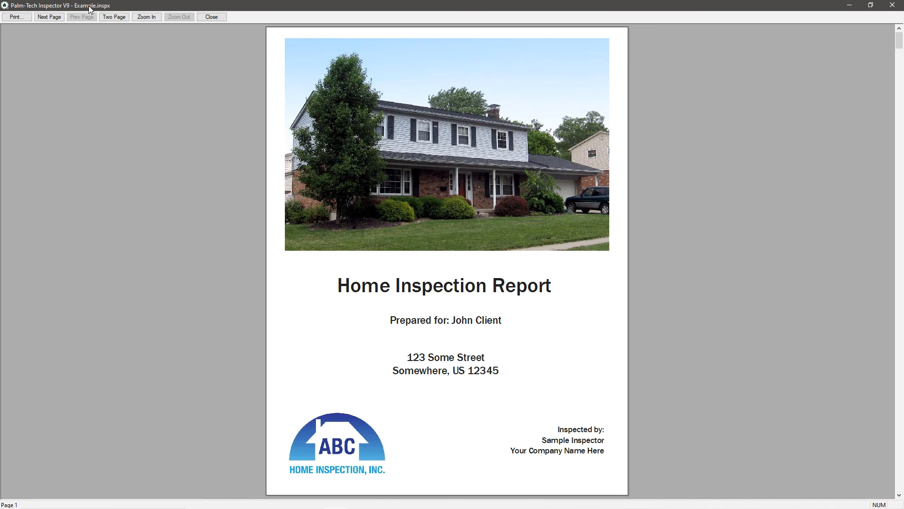
{"action": "left_click", "coordinate": [48, 17]}
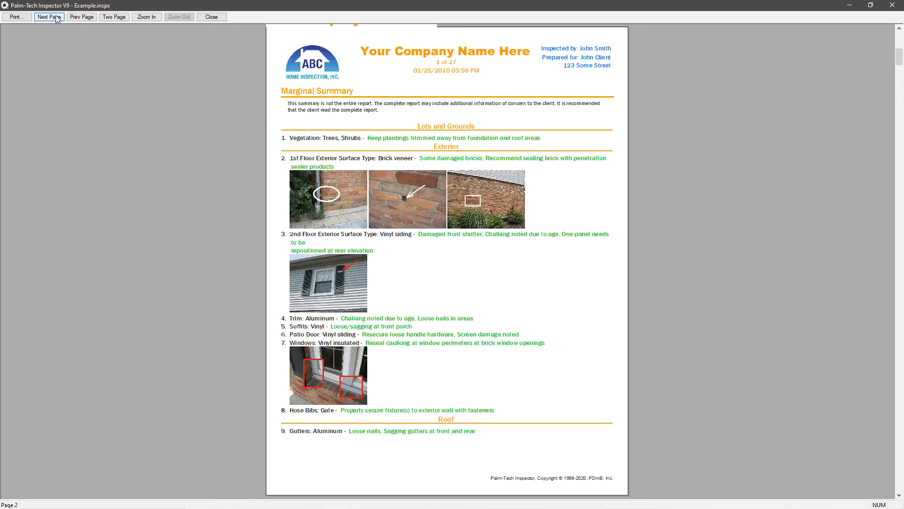
{"action": "left_click", "coordinate": [48, 17]}
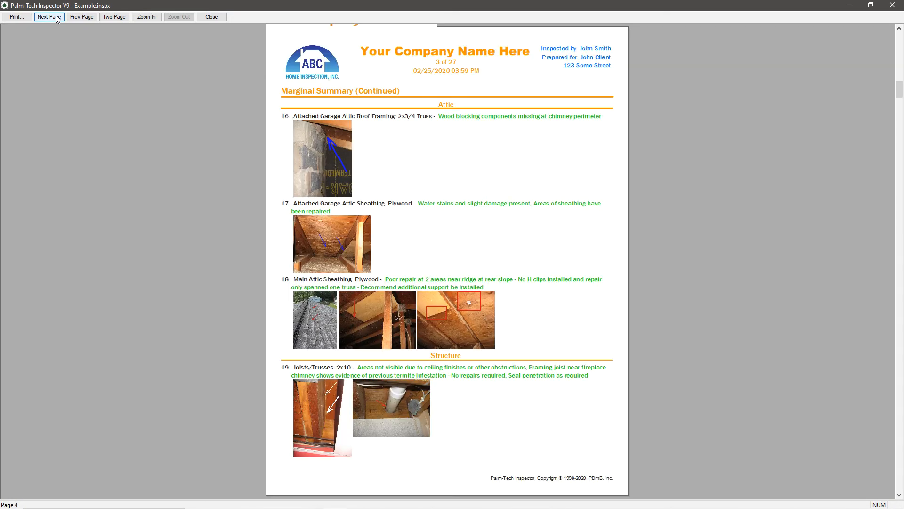
{"action": "left_click", "coordinate": [49, 17]}
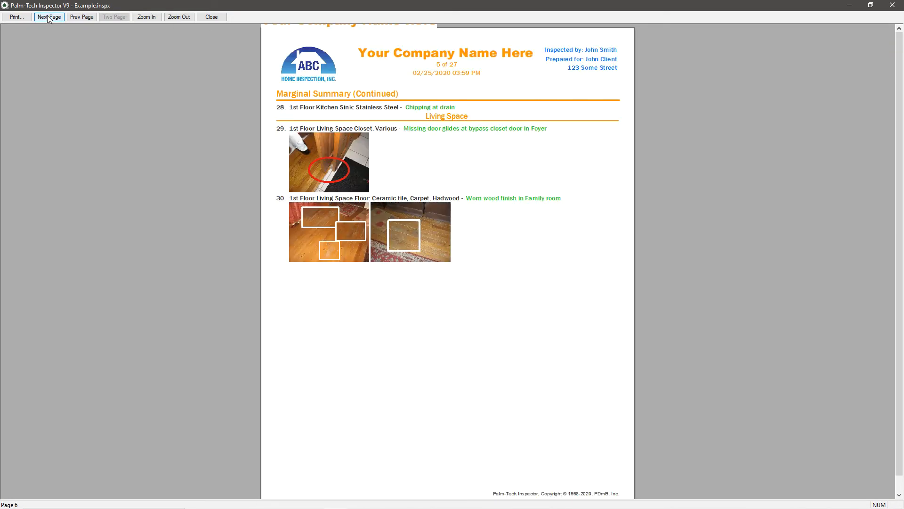
{"action": "left_click", "coordinate": [49, 16]}
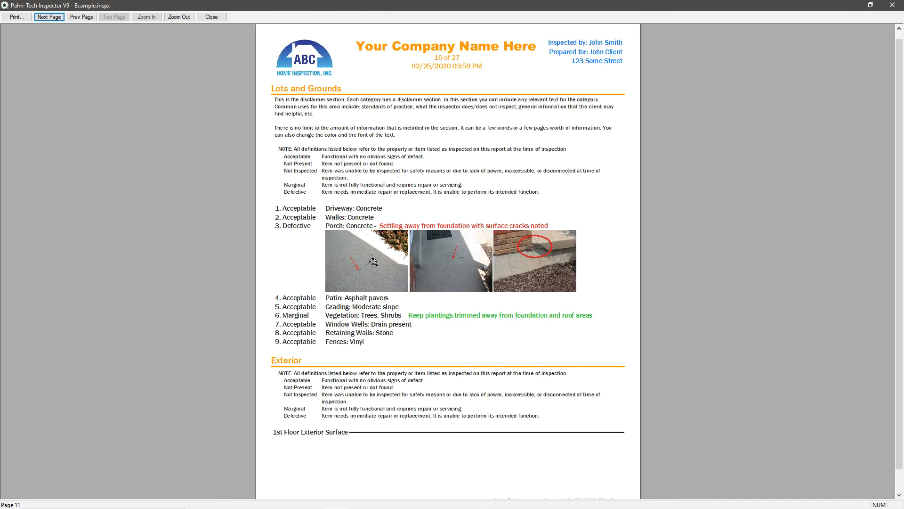
{"action": "left_click", "coordinate": [179, 17]}
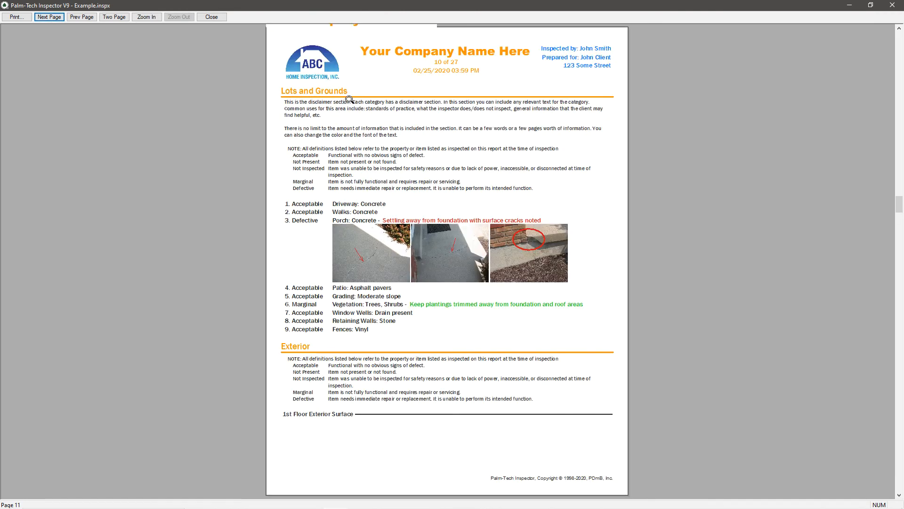
{"action": "mouse_move", "coordinate": [347, 98]}
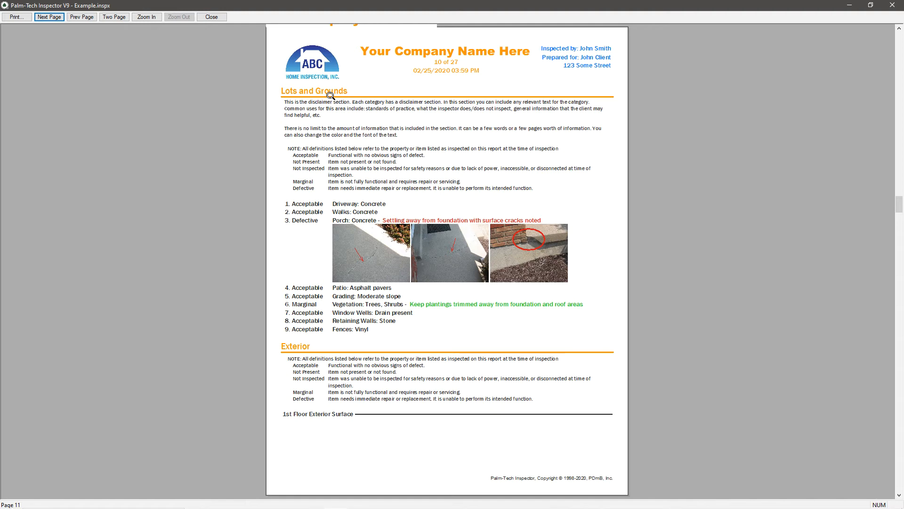
{"action": "mouse_move", "coordinate": [306, 272]}
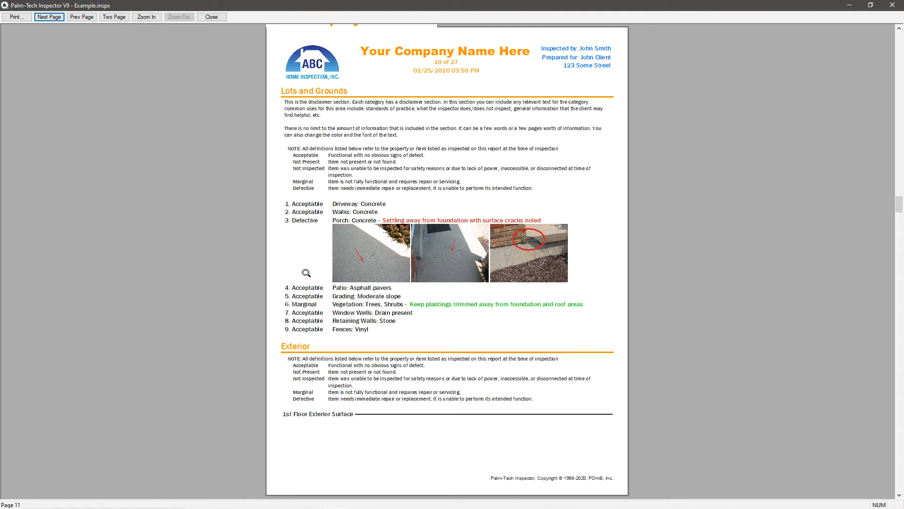
{"action": "mouse_move", "coordinate": [326, 298]}
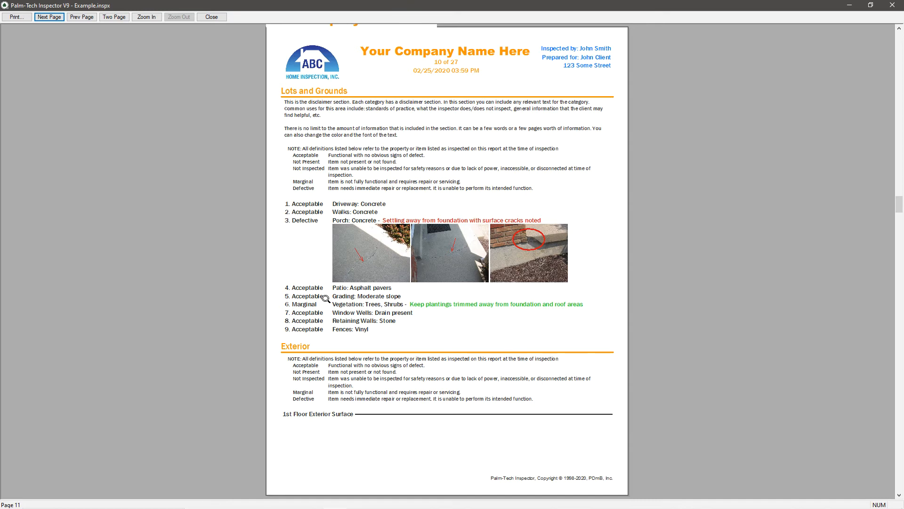
- Close the print preview and reopen Report Options at the margin settings
{"action": "left_click", "coordinate": [211, 16]}
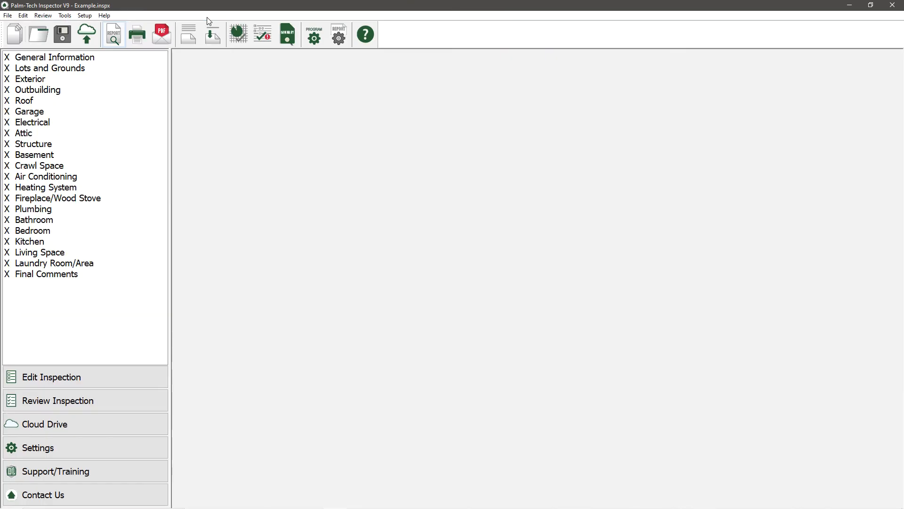
{"action": "mouse_move", "coordinate": [339, 34]}
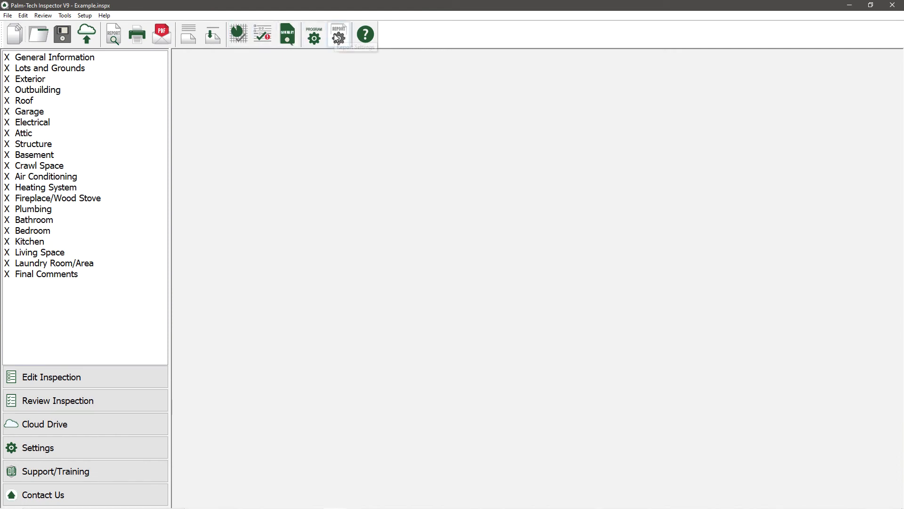
{"action": "left_click", "coordinate": [339, 34]}
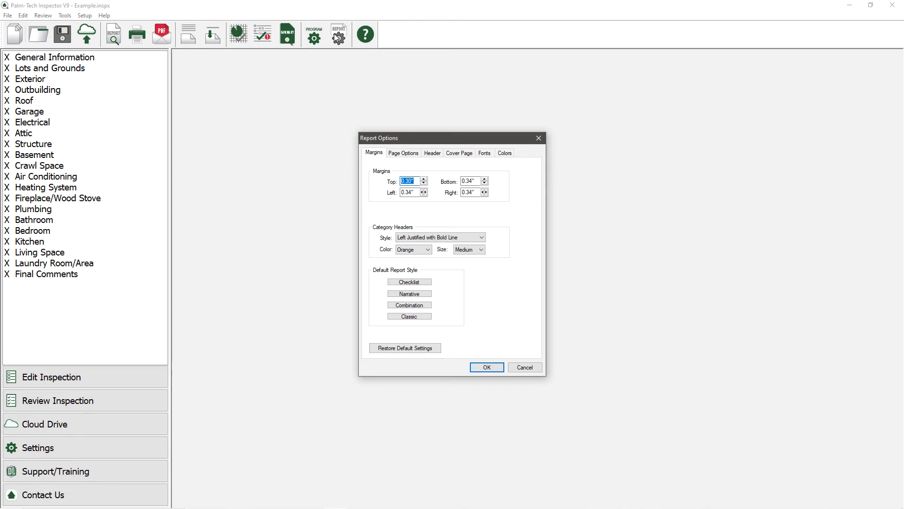
{"action": "mouse_move", "coordinate": [441, 191]}
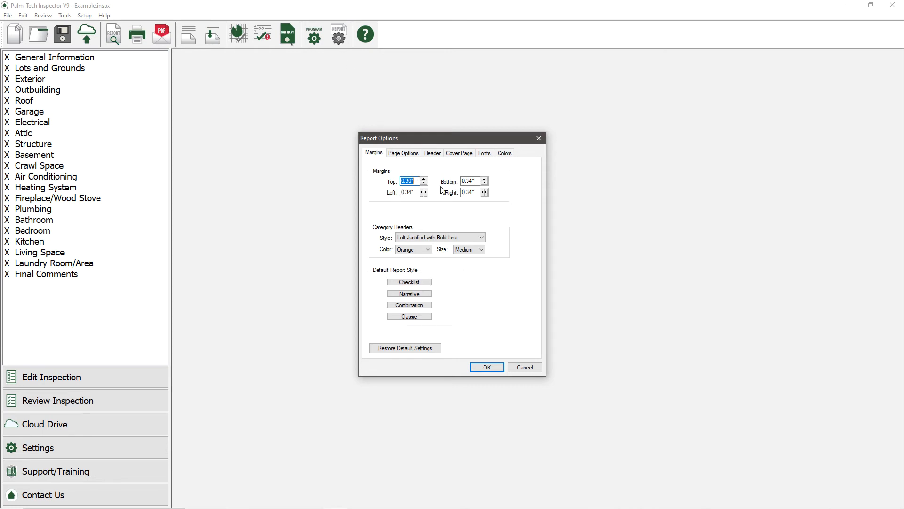
{"action": "mouse_move", "coordinate": [416, 178]}
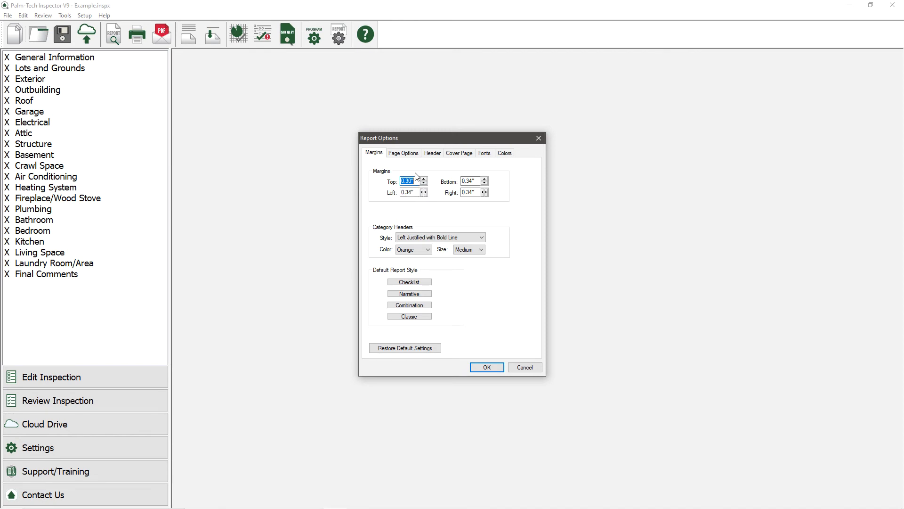
- Show the Page Options tab and adjust three of its page option checkboxes
{"action": "left_click", "coordinate": [403, 153]}
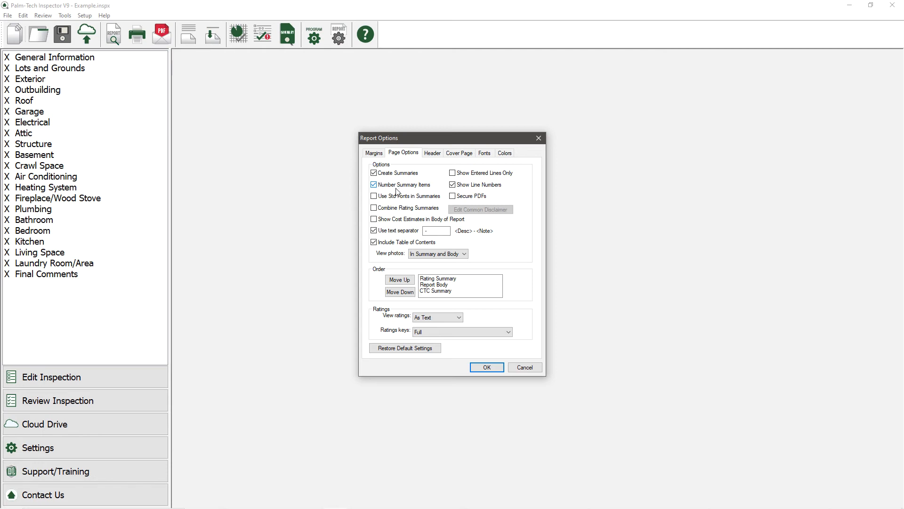
{"action": "left_click", "coordinate": [374, 184]}
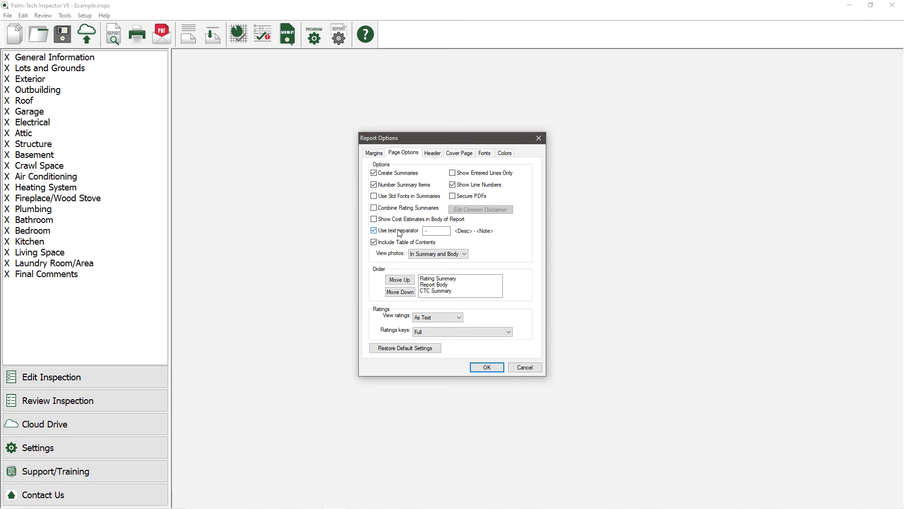
{"action": "left_click", "coordinate": [437, 230]}
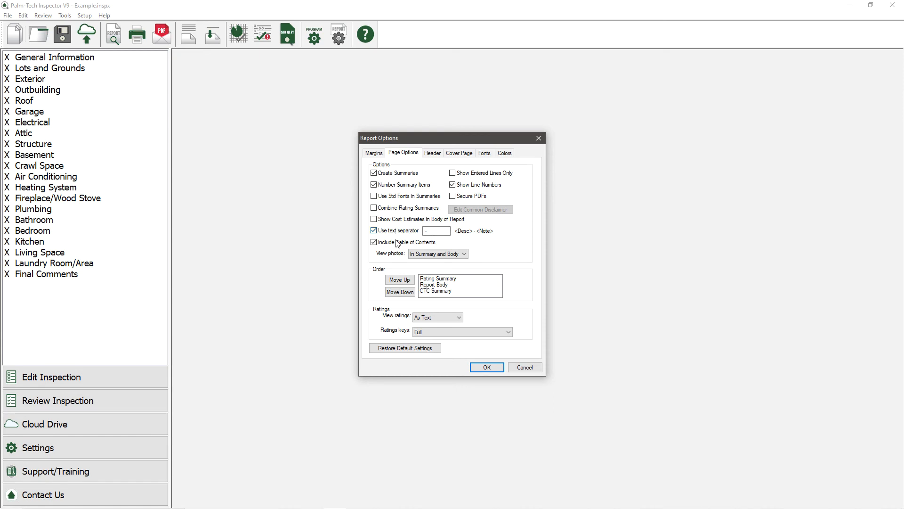
{"action": "left_click", "coordinate": [373, 242]}
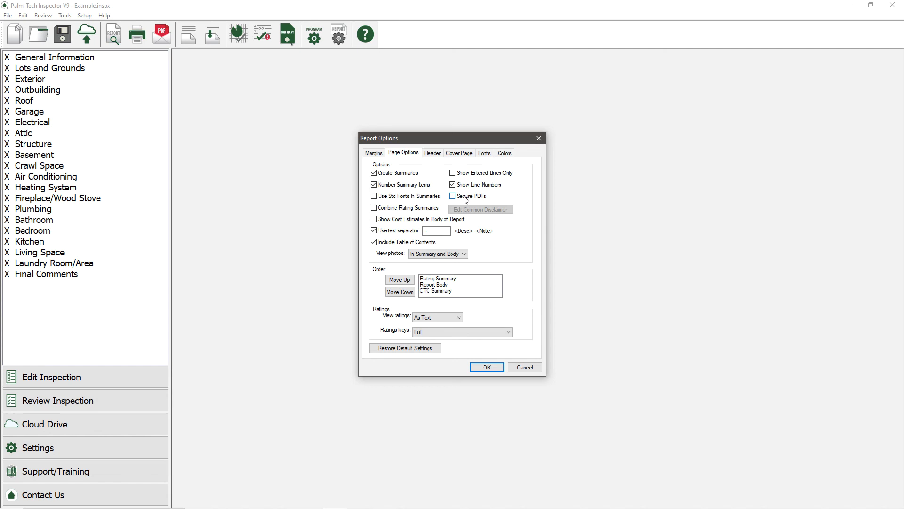
{"action": "mouse_move", "coordinate": [470, 240]}
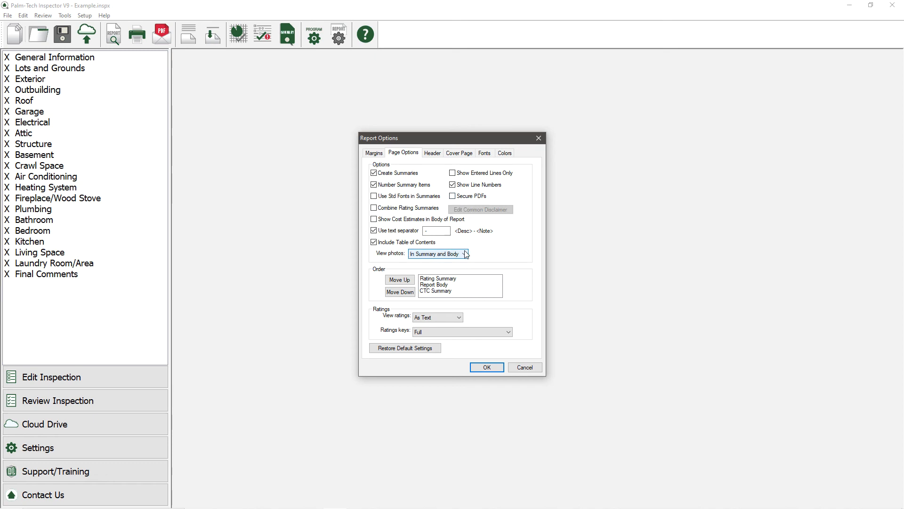
{"action": "left_click", "coordinate": [465, 254]}
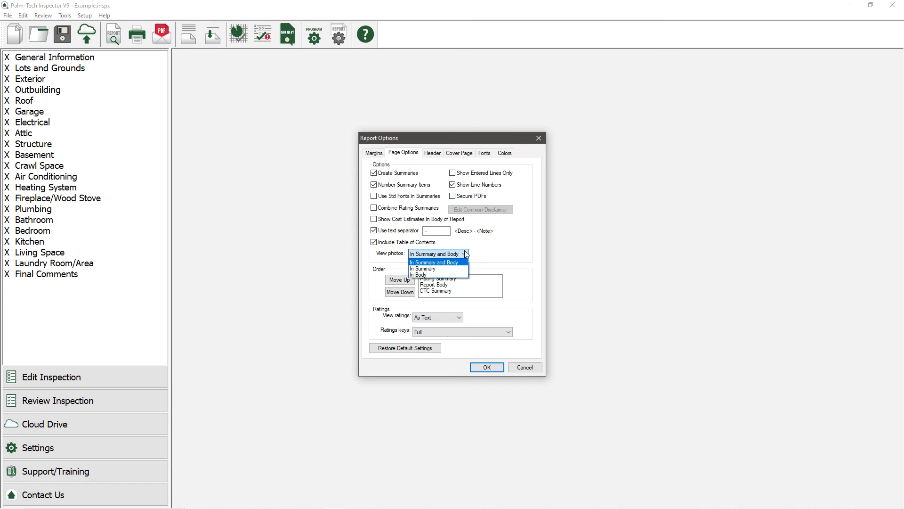
{"action": "mouse_move", "coordinate": [458, 262]}
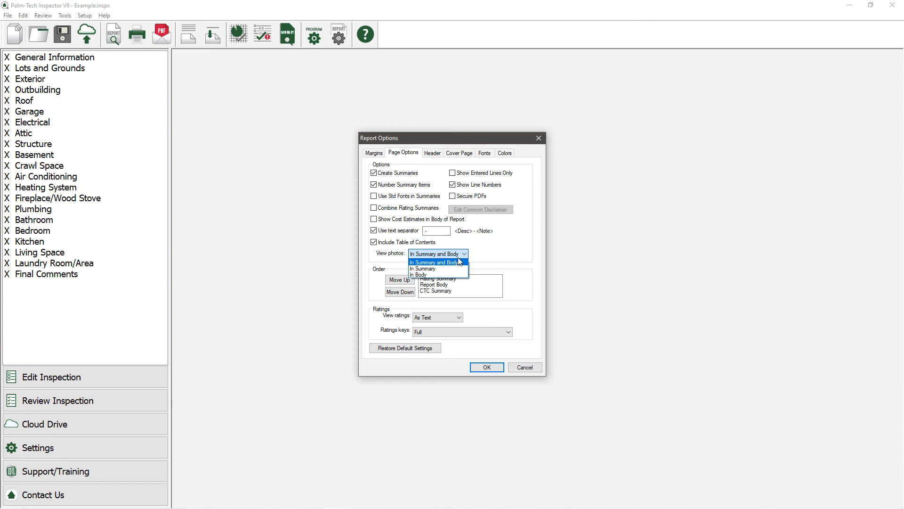
{"action": "mouse_move", "coordinate": [435, 268]}
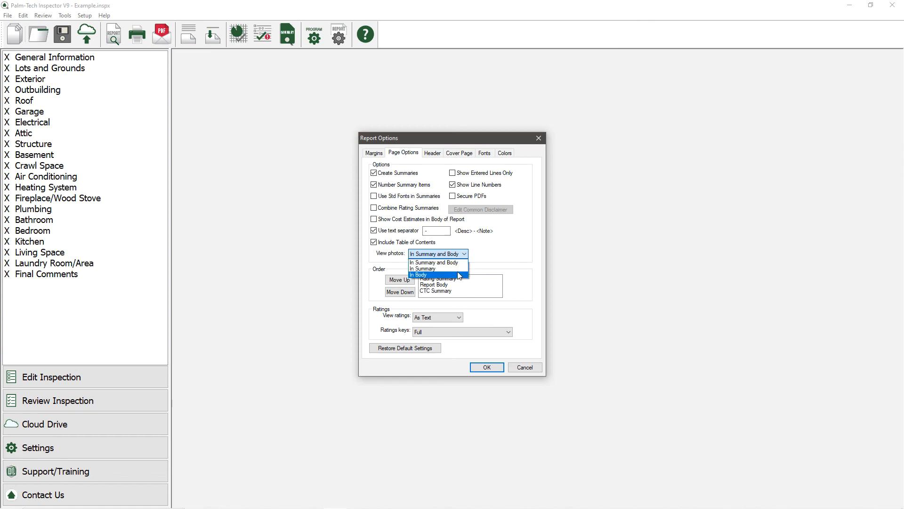
{"action": "mouse_move", "coordinate": [436, 268]}
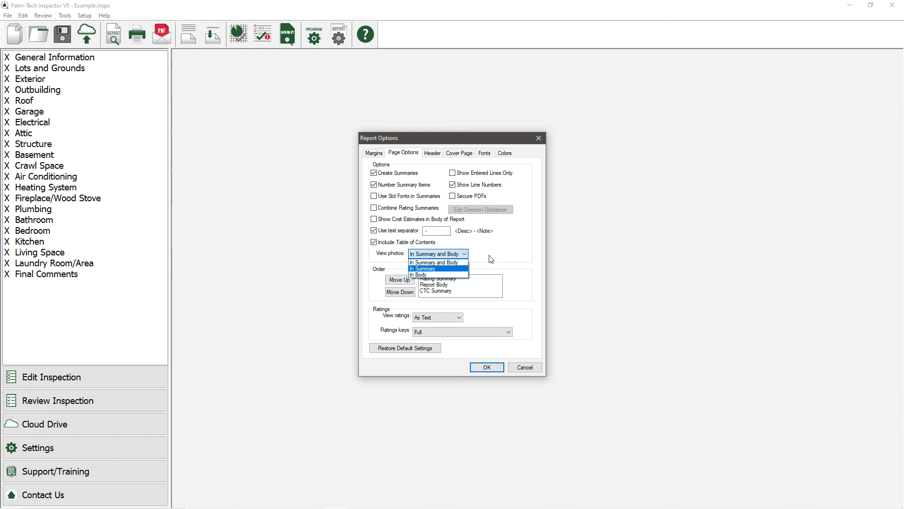
{"action": "left_click", "coordinate": [434, 262]}
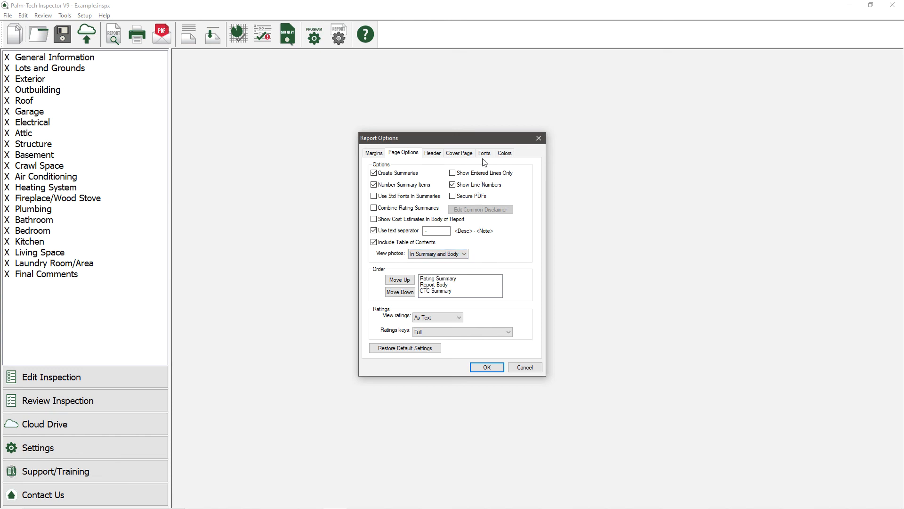
- Switch Report Options to the Fonts tab showing Franklin Gothic and orange company name
{"action": "left_click", "coordinate": [484, 153]}
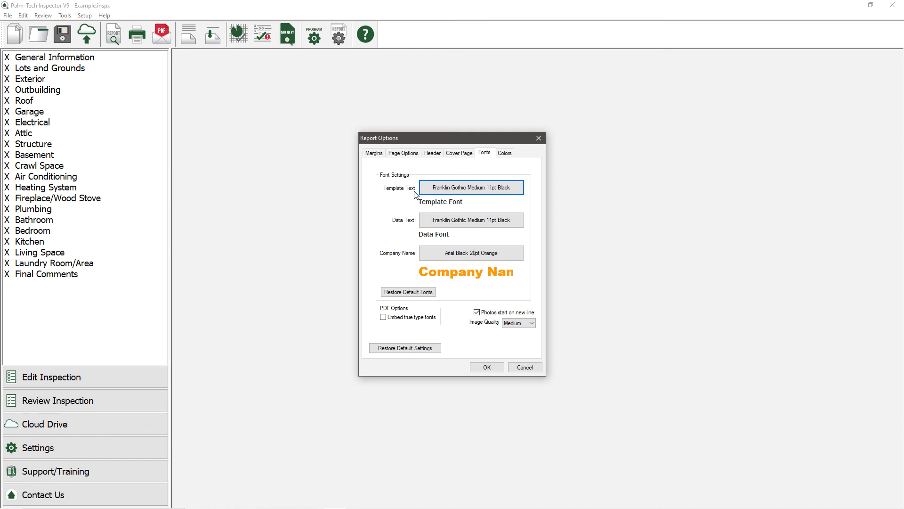
{"action": "mouse_move", "coordinate": [420, 209]}
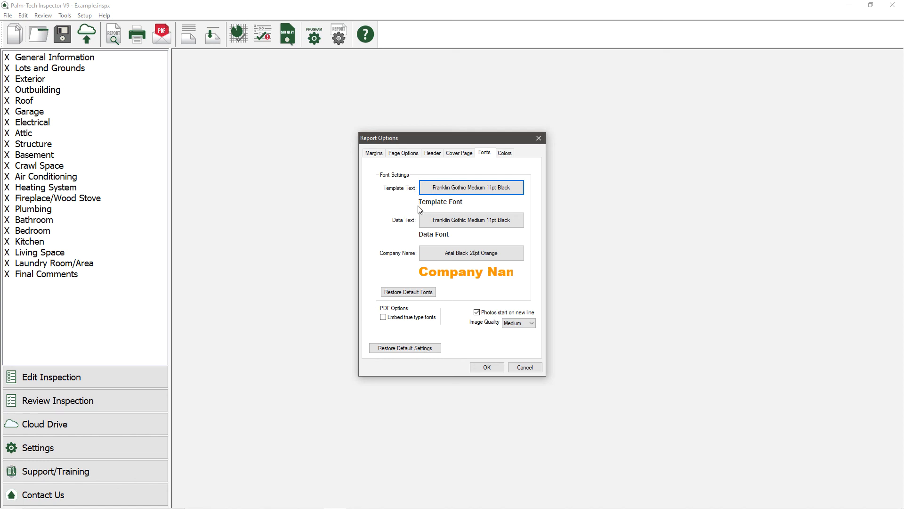
{"action": "mouse_move", "coordinate": [418, 227]}
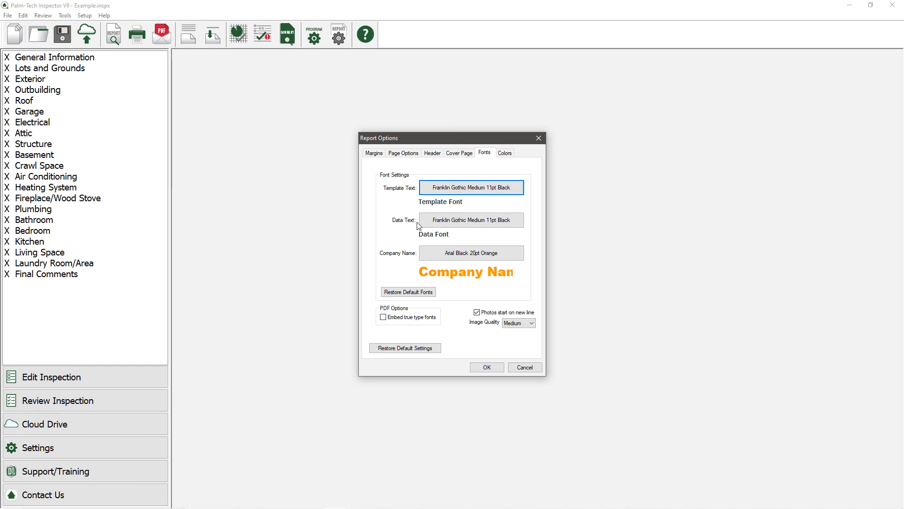
{"action": "mouse_move", "coordinate": [420, 228]}
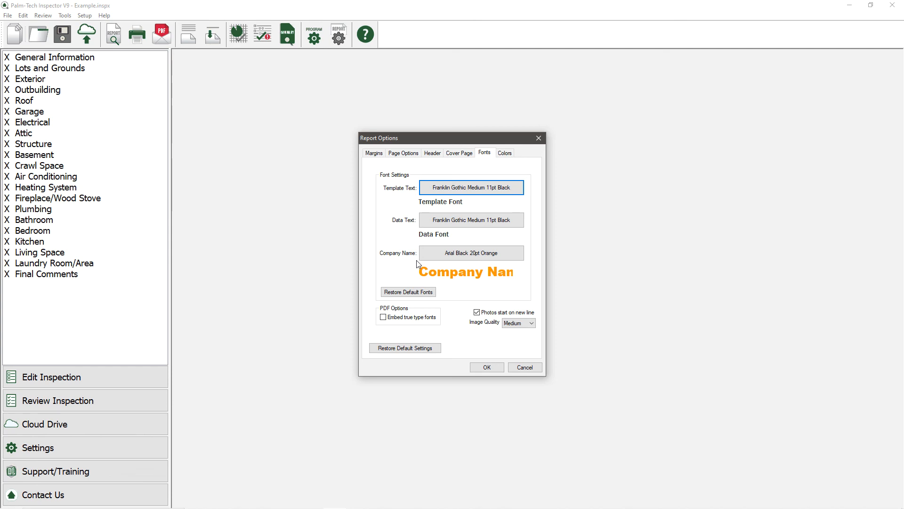
{"action": "mouse_move", "coordinate": [435, 268]}
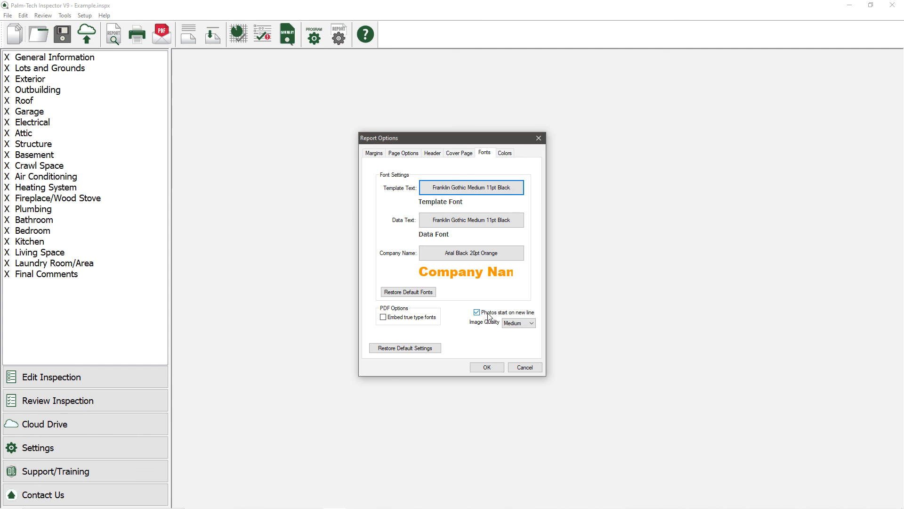
{"action": "mouse_move", "coordinate": [486, 319]}
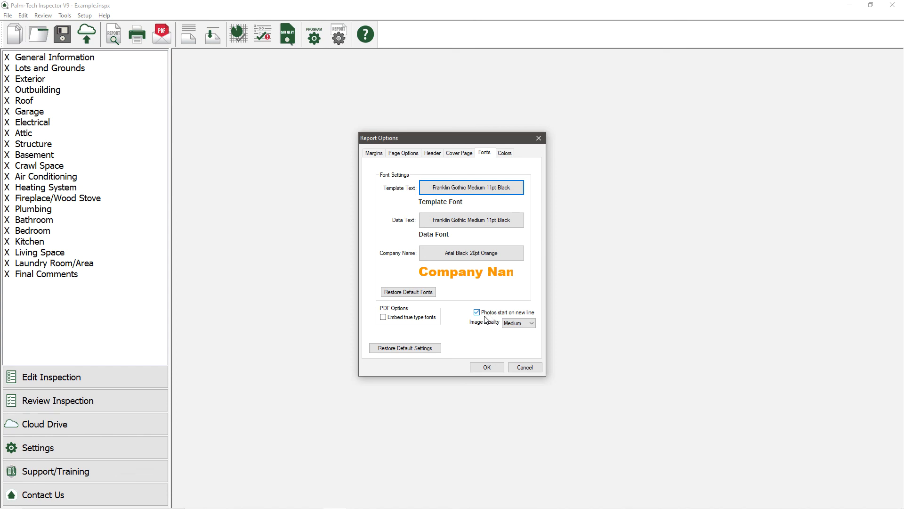